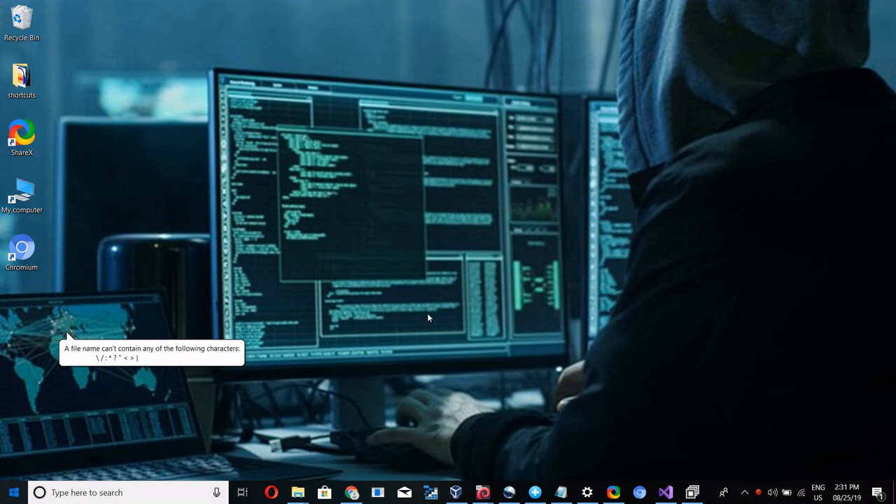
{"action": "mouse_move", "coordinate": [459, 336]}
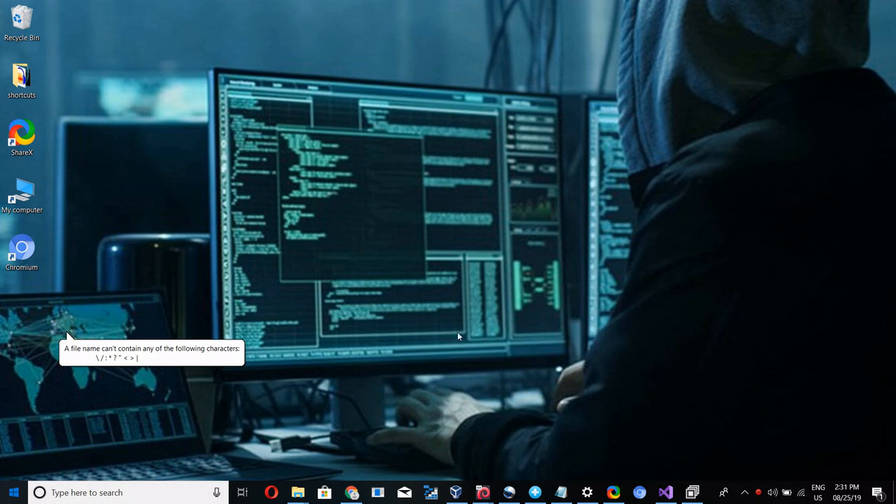
Switch to the Visual Studio window holding the ConsoleApp2 solution
{"action": "left_click", "coordinate": [666, 492]}
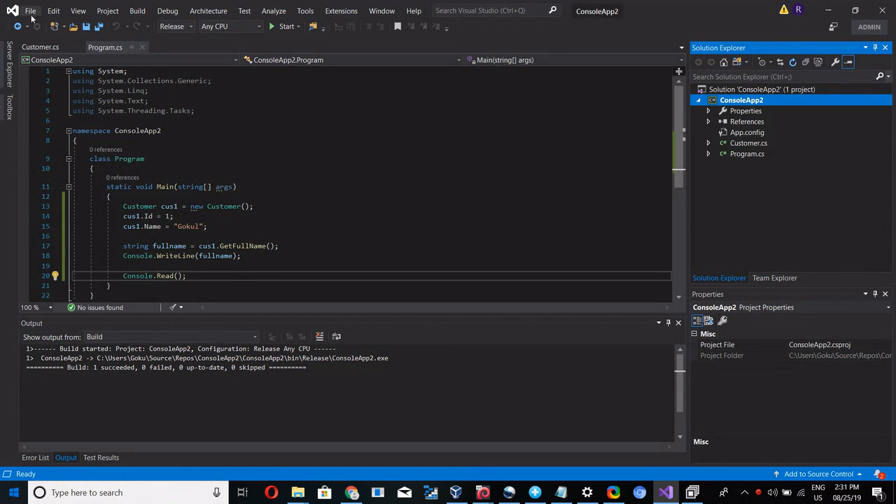
Start a new project and pick the Console App (.NET Framework) template via a 'console' search
{"action": "left_click", "coordinate": [31, 12]}
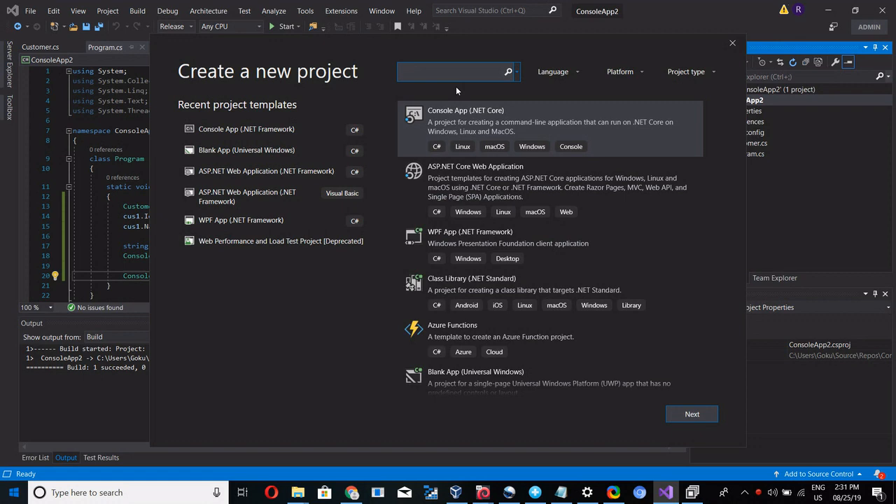
{"action": "type", "text": "console"}
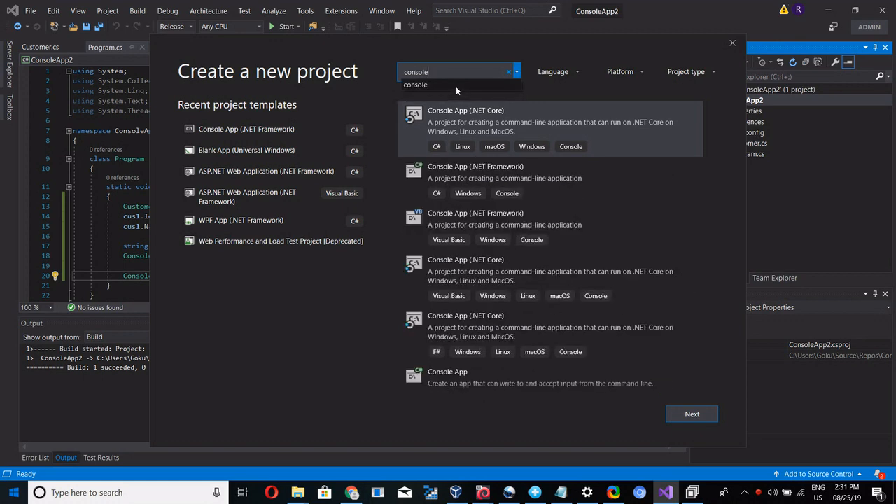
{"action": "left_click", "coordinate": [548, 174]}
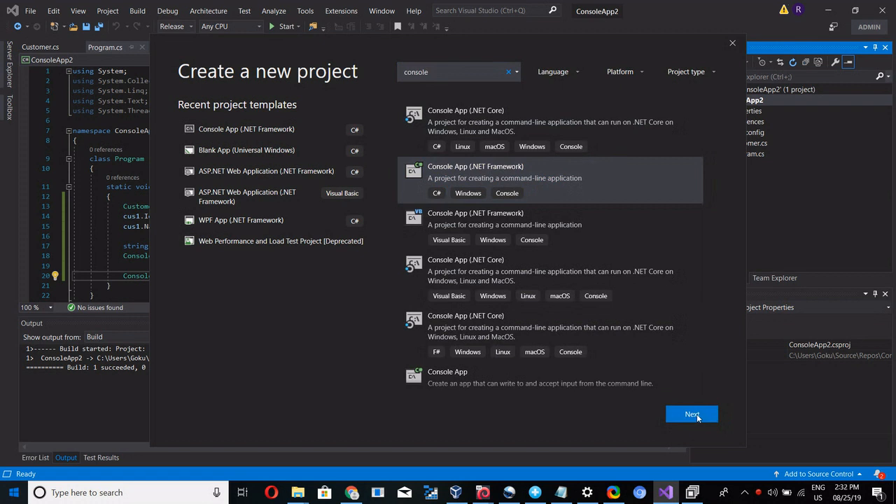
Name the new project ReleaseModeDebugging, keeping the default location and framework
{"action": "left_click", "coordinate": [691, 414]}
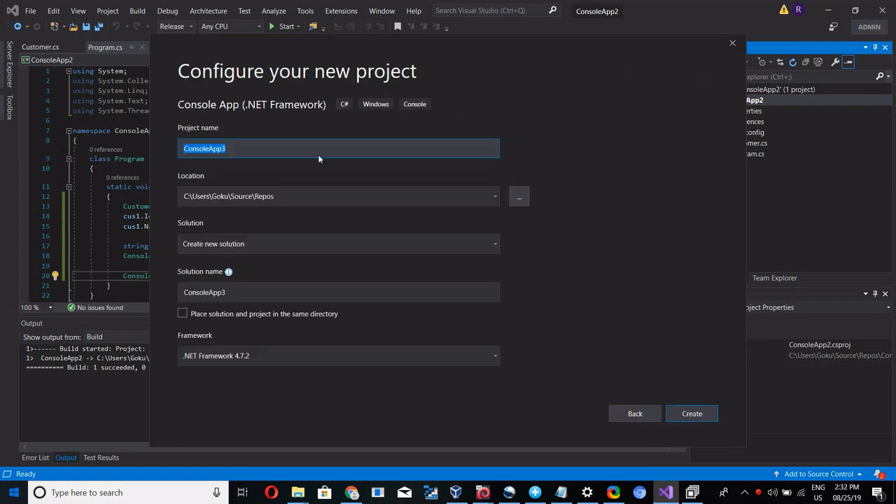
{"action": "type", "text": "Release"}
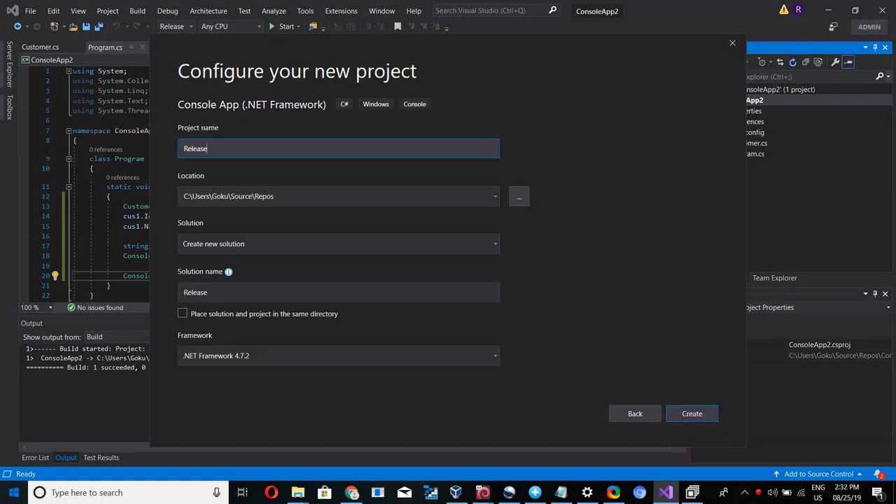
{"action": "type", "text": "Mode"}
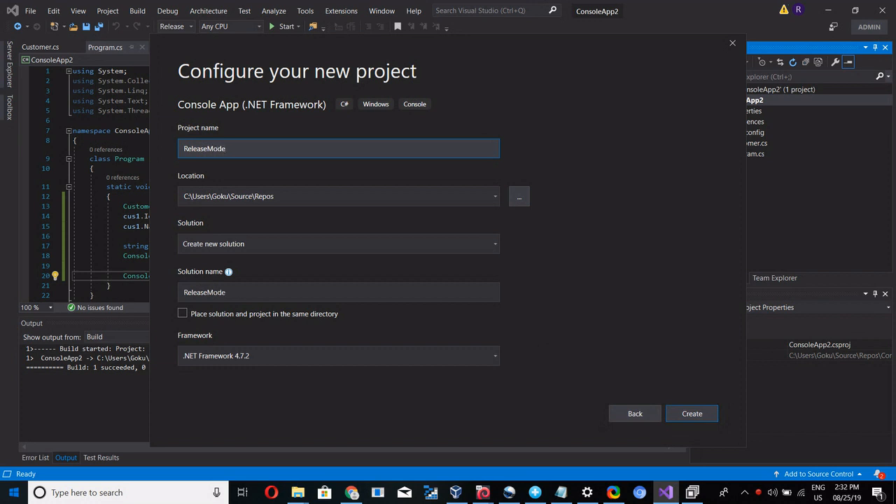
{"action": "type", "text": "Debuggin"}
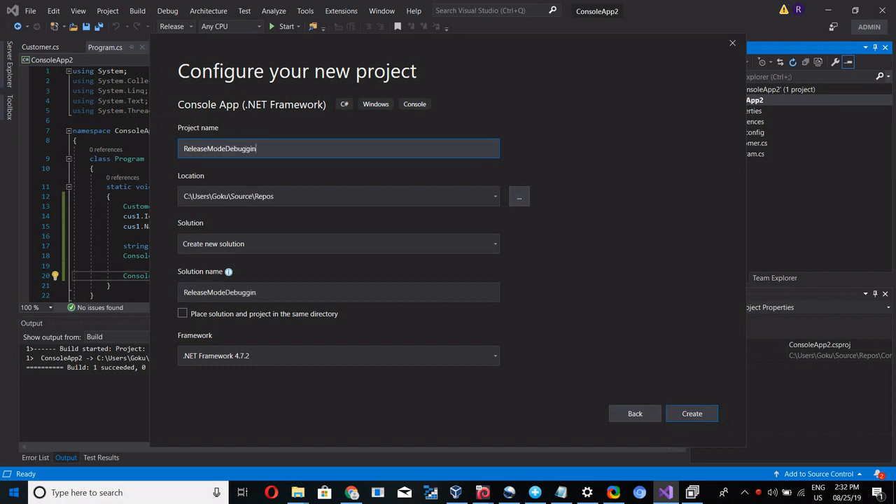
{"action": "type", "text": "g"}
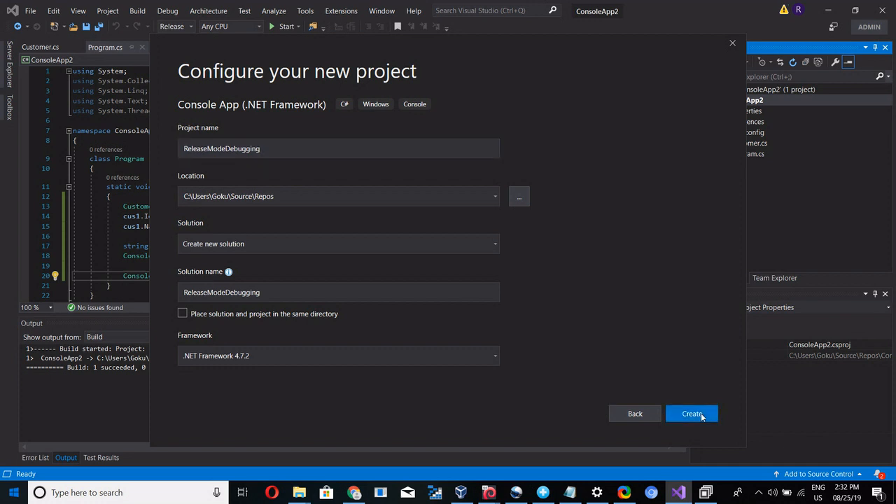
Create the ReleaseModeDebugging project and let it open on Program.cs
{"action": "left_click", "coordinate": [692, 414]}
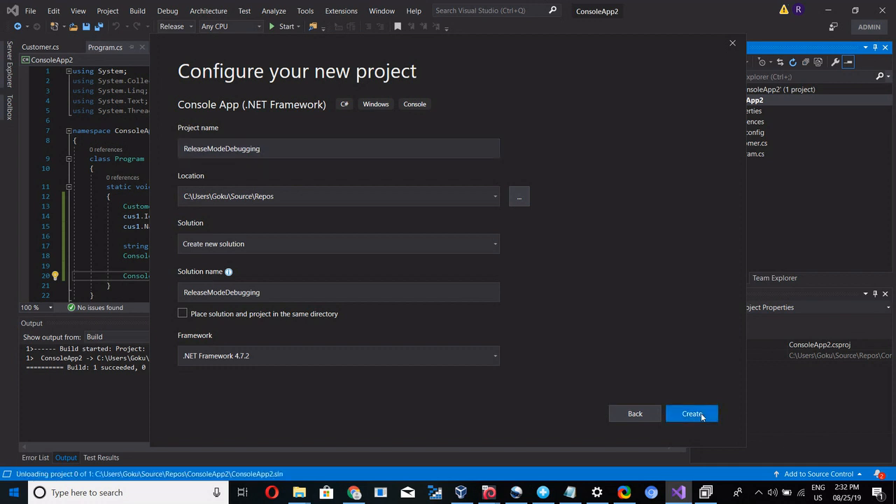
{"action": "left_click", "coordinate": [692, 413]}
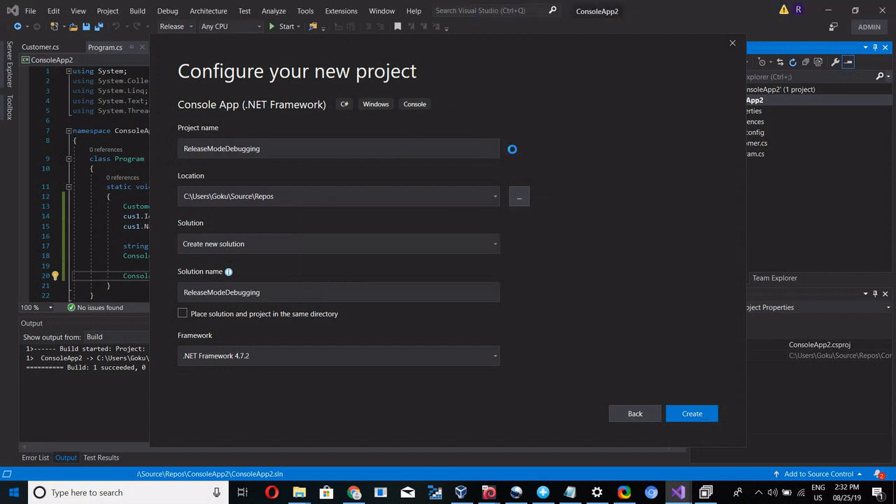
{"action": "left_click", "coordinate": [692, 413]}
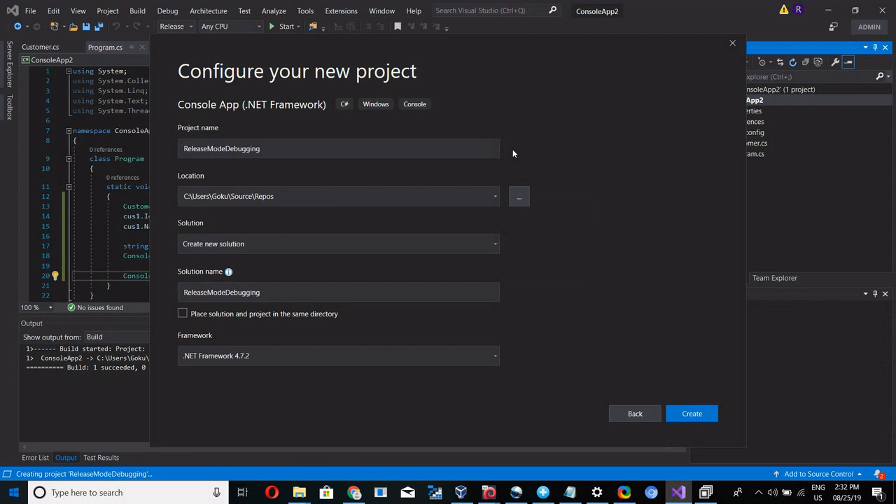
{"action": "left_click", "coordinate": [692, 413]}
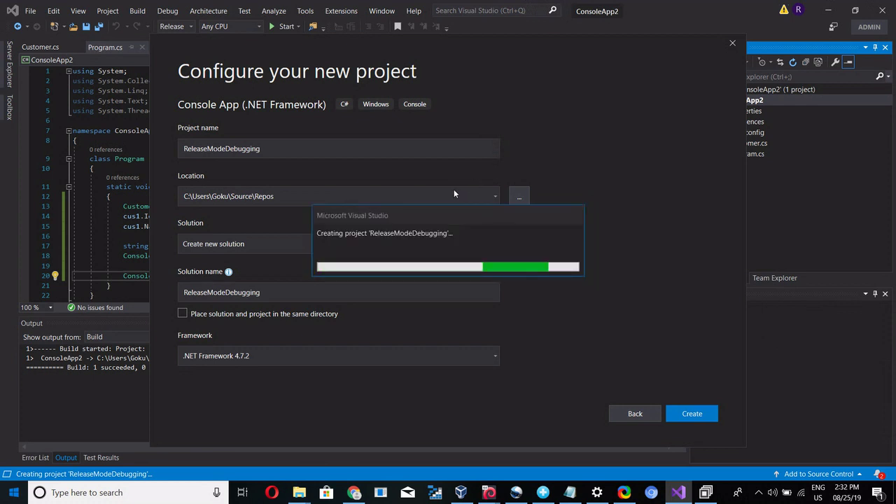
{"action": "left_click", "coordinate": [692, 413]}
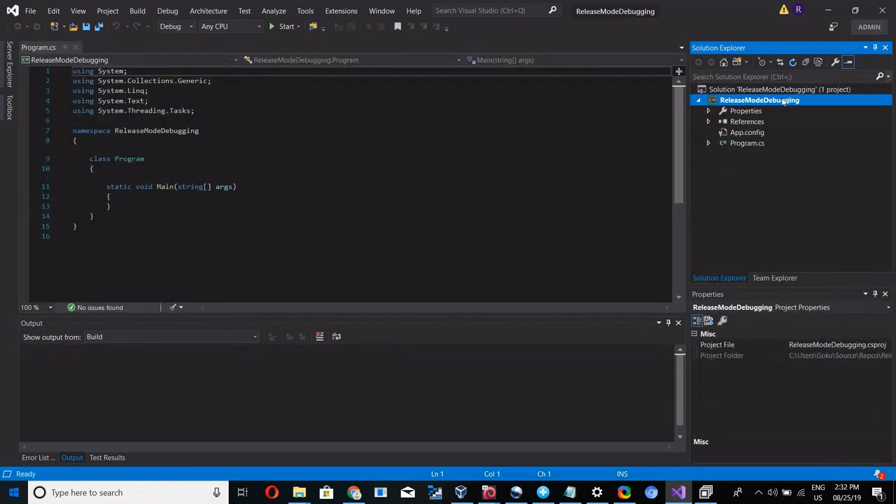
Add a new class file named Customer to the ReleaseModeDebugging project
{"action": "right_click", "coordinate": [759, 101]}
{"action": "type", "text": "C"}
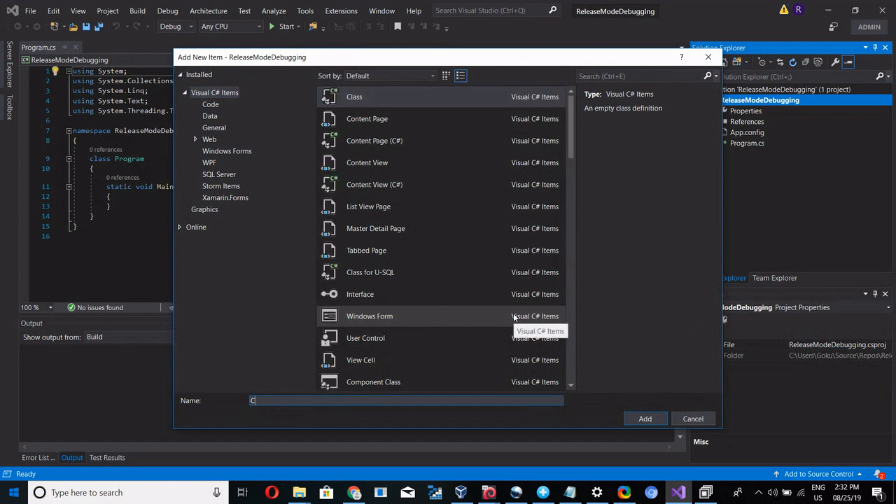
{"action": "type", "text": "ustomer"}
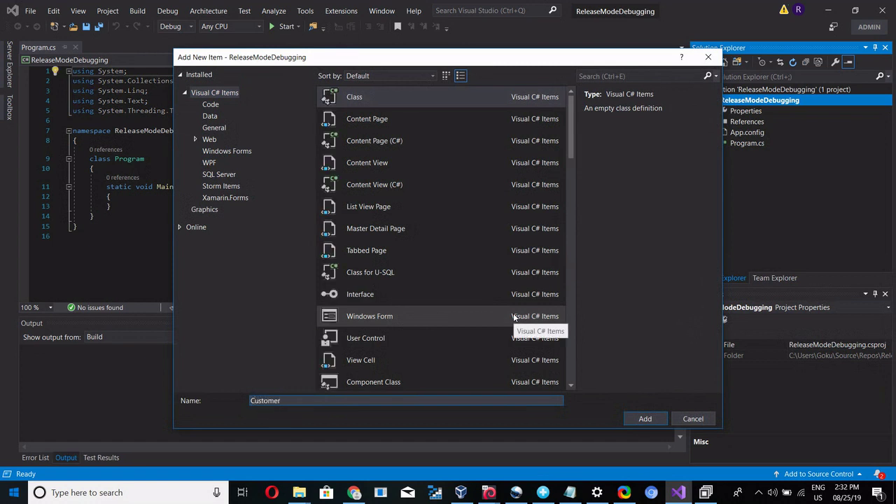
{"action": "left_click", "coordinate": [644, 418]}
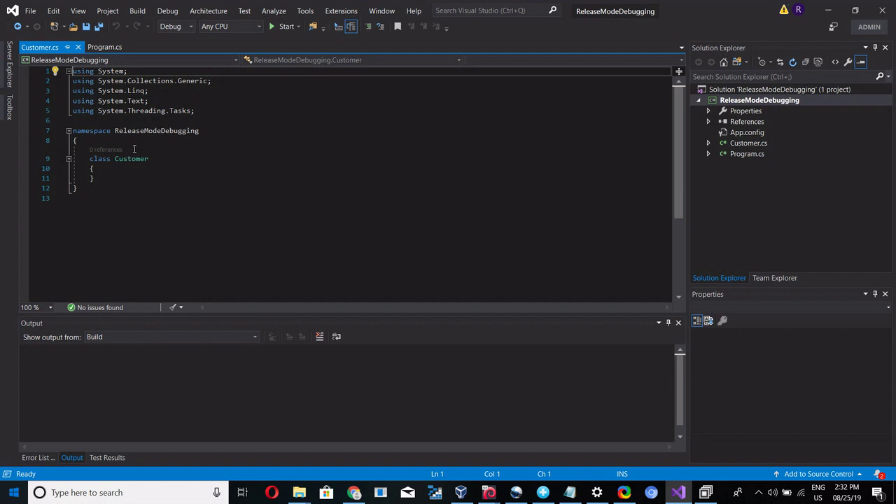
Make Customer public and add an int Id auto-property with the prop snippet
{"action": "left_click", "coordinate": [132, 158]}
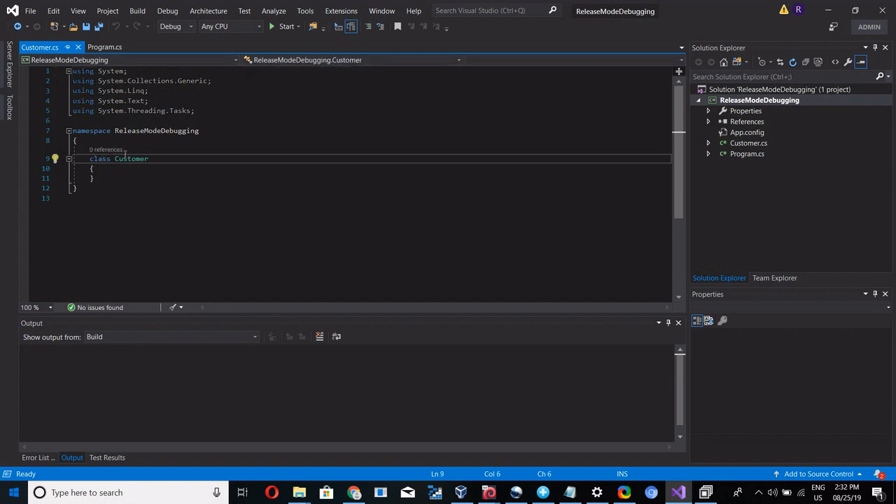
{"action": "type", "text": "public"}
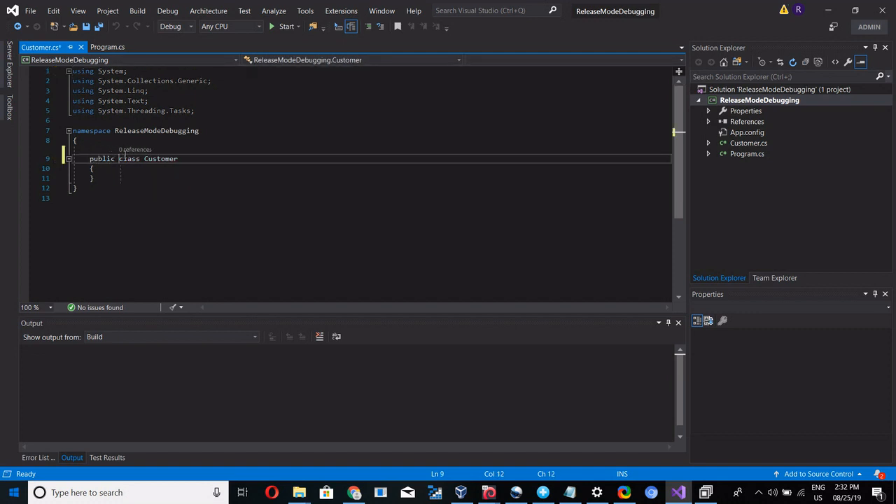
{"action": "key", "text": "Ctrl+S"}
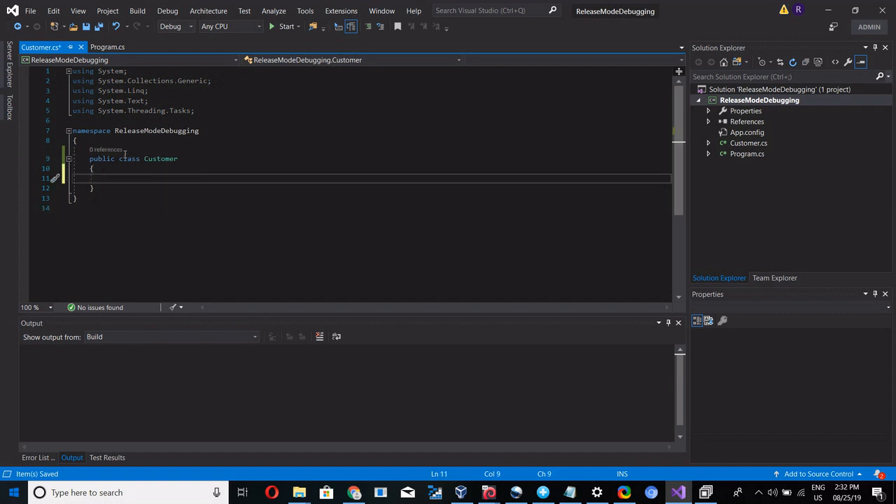
{"action": "type", "text": "prop"}
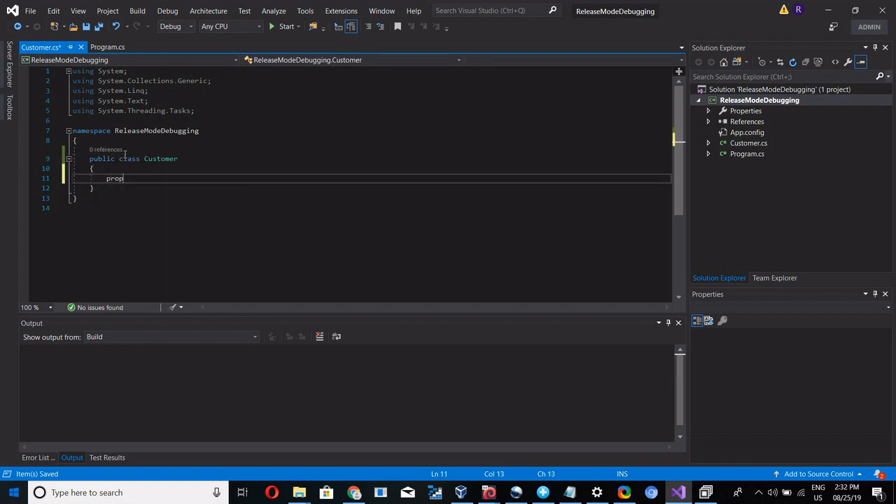
{"action": "key", "text": "Tab"}
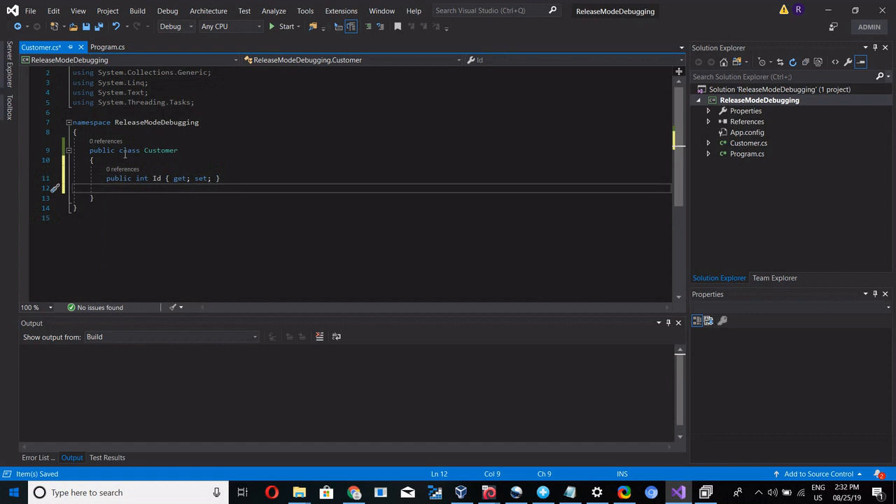
{"action": "type", "text": "public int MyProperty { get; set; }"}
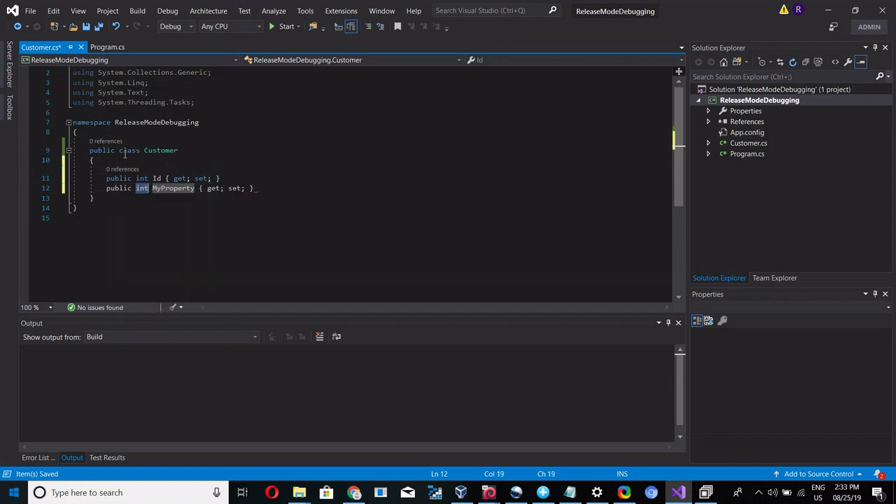
Add a string Name auto-property to the Customer class
{"action": "type", "text": "string"}
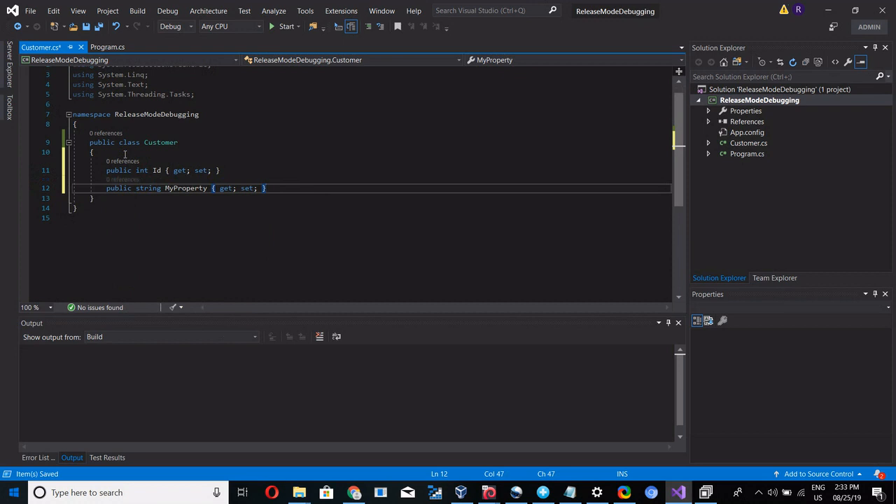
{"action": "left_click", "coordinate": [165, 188]}
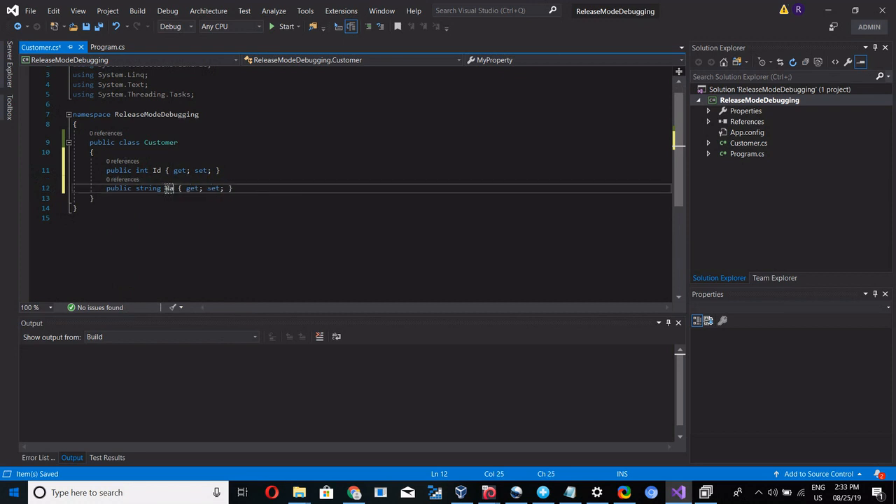
{"action": "type", "text": "Name"}
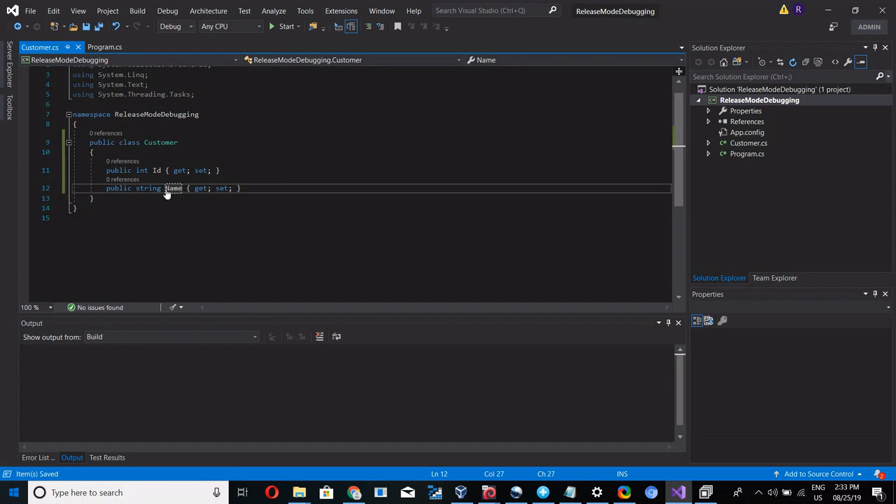
{"action": "key", "text": "Enter"}
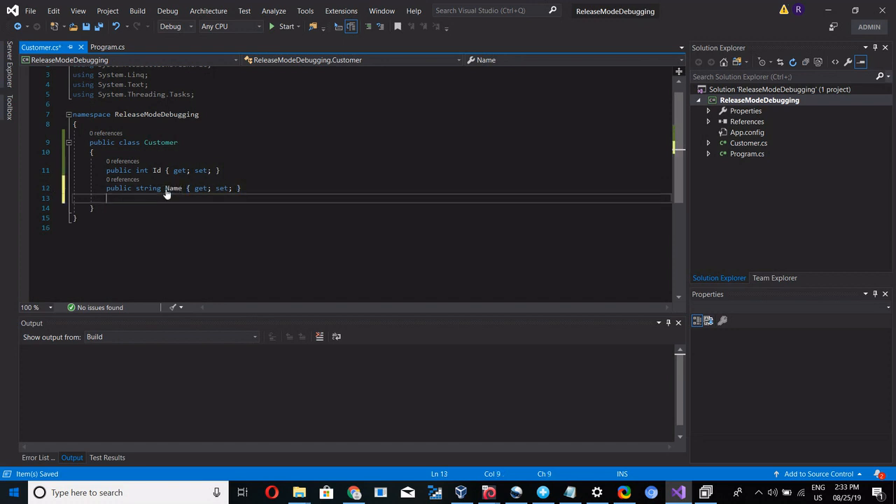
Write GetFullName returning fullname built as $"{Id}:{Name}"
{"action": "type", "text": "public string Get"}
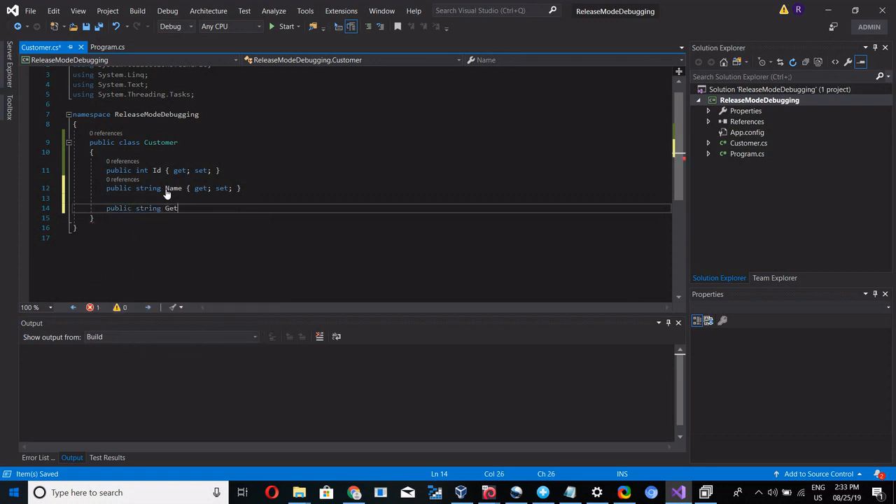
{"action": "type", "text": "FullName("}
{"action": "type", "text": "{"}
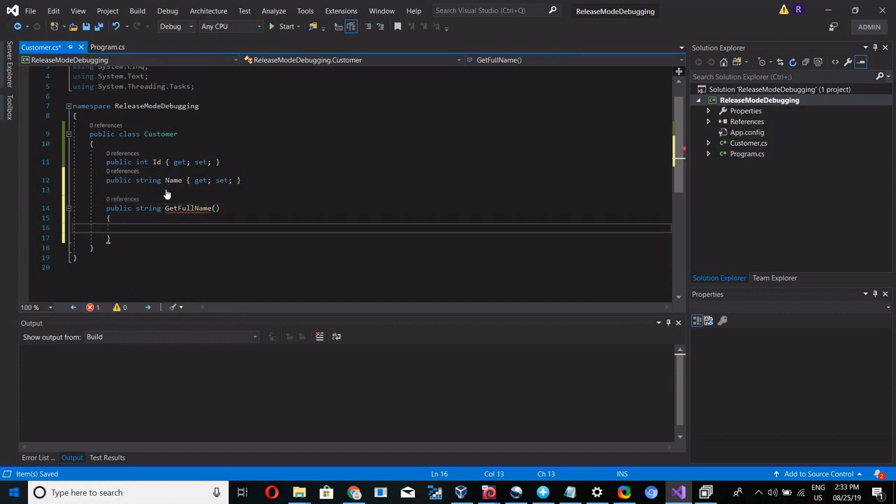
{"action": "type", "text": "string"}
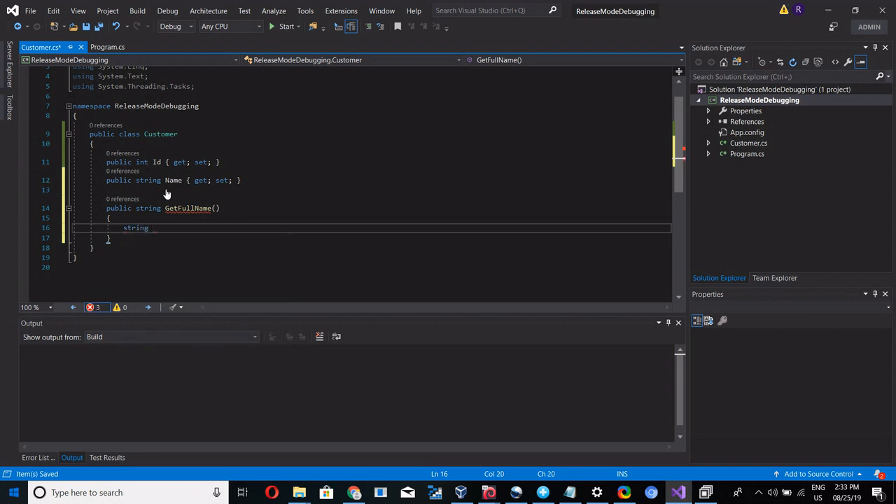
{"action": "type", "text": "fullname = $\"{"}
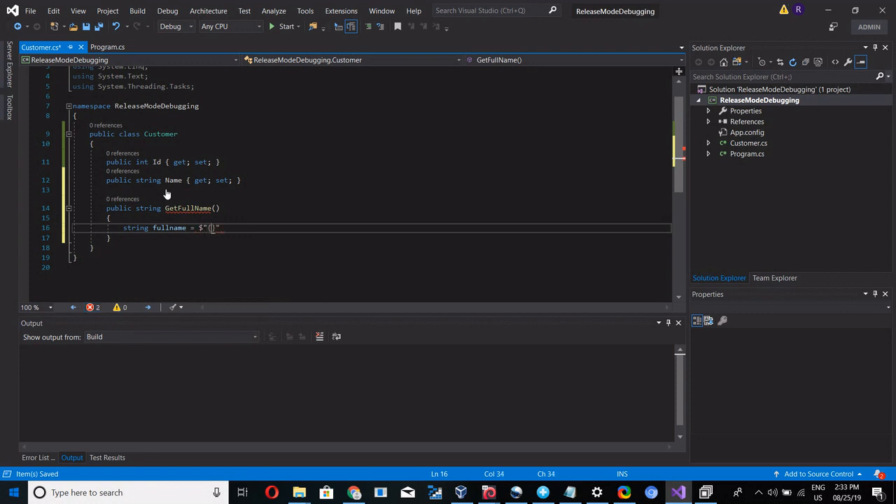
{"action": "type", "text": "Id"}
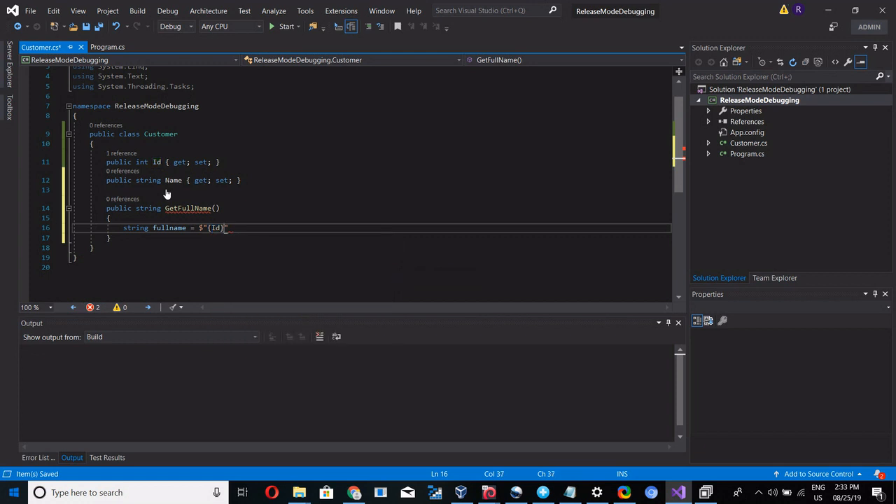
{"action": "type", "text": ":{}"}
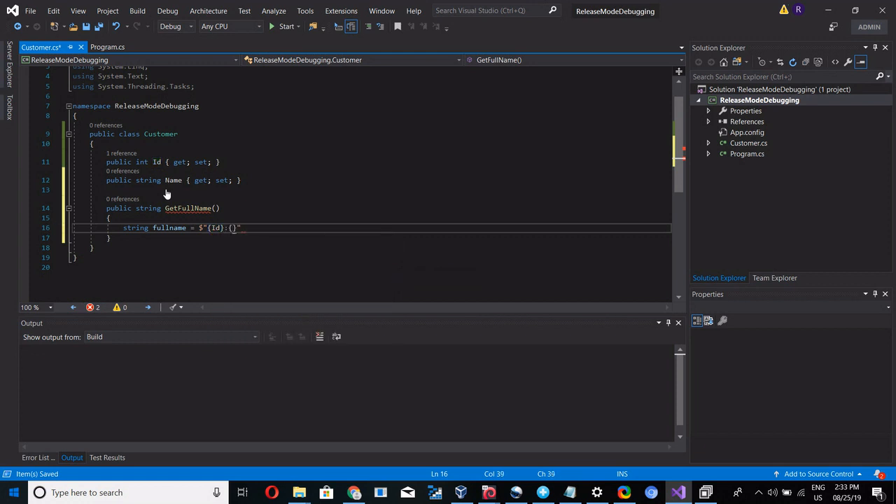
{"action": "type", "text": "name"}
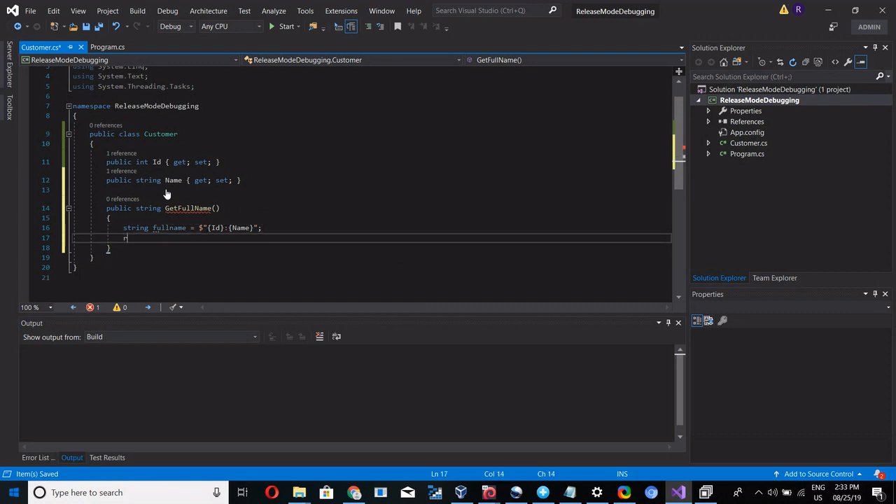
{"action": "type", "text": "return ful"}
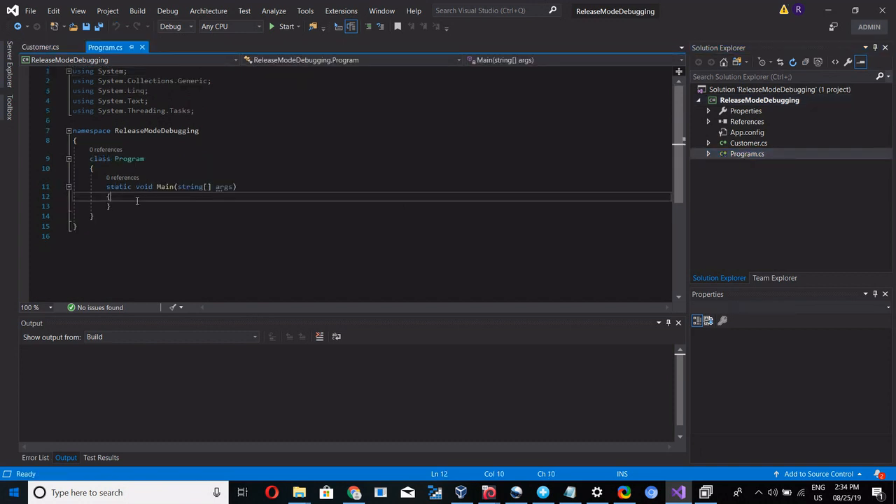
In Main, create Customer obj1 with Id 1 and a Name via an object initializer
{"action": "type", "text": "Cus"}
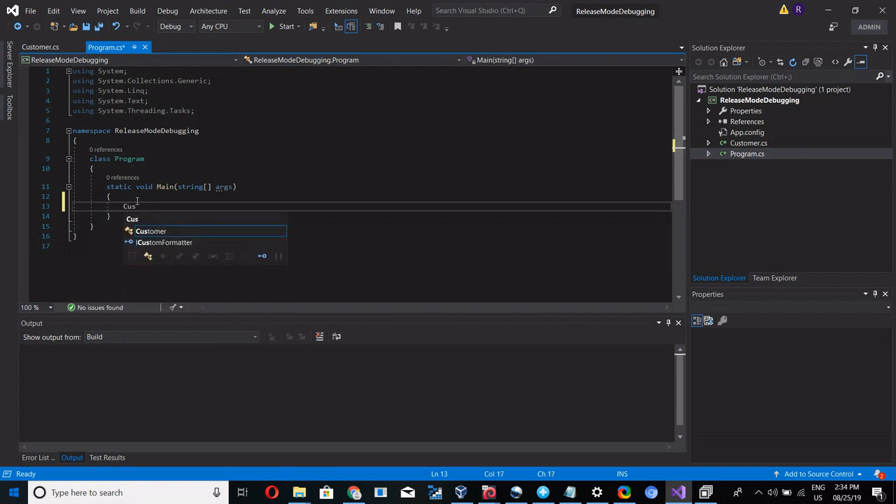
{"action": "key", "text": "Tab"}
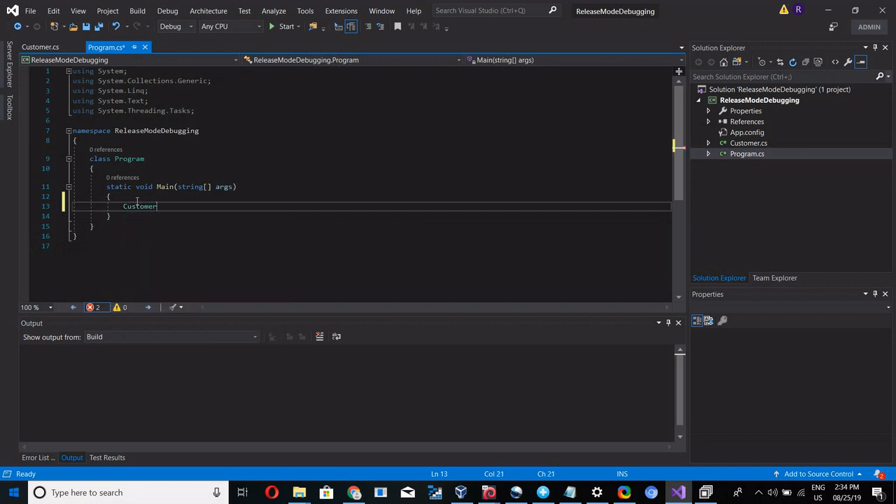
{"action": "type", "text": "obj"}
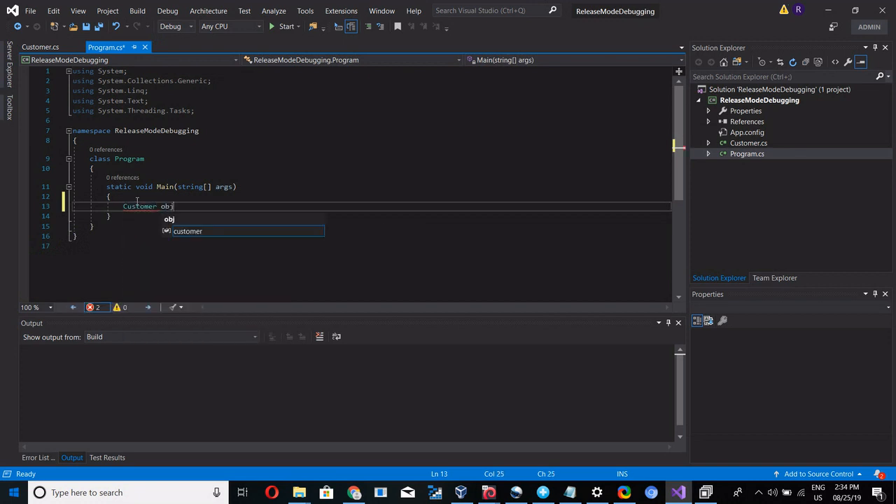
{"action": "type", "text": "1=new Customer("}
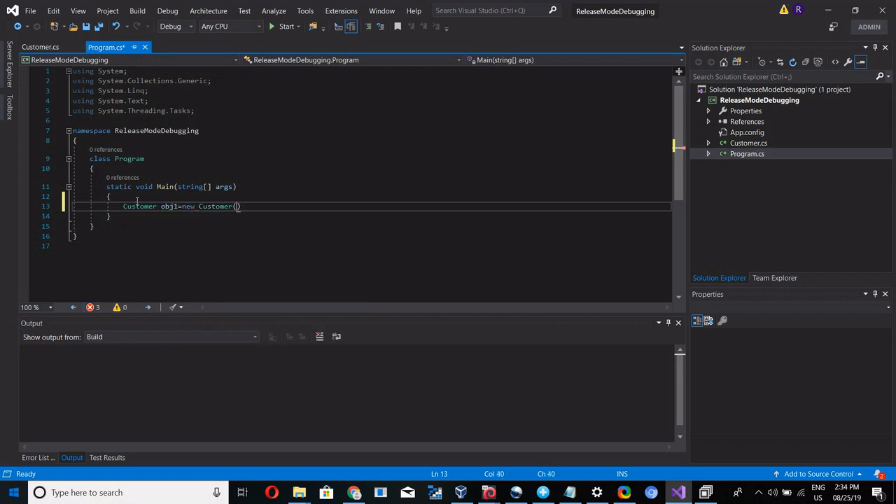
{"action": "type", "text": "{ }"}
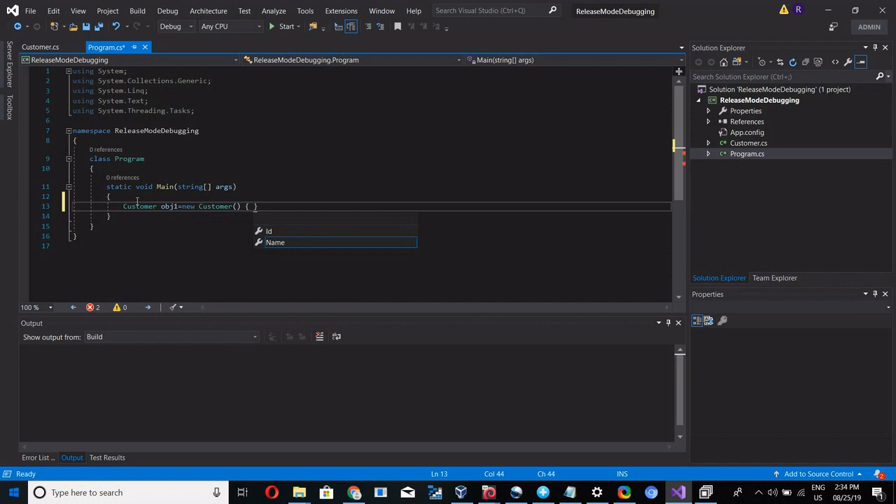
{"action": "type", "text": "{id"}
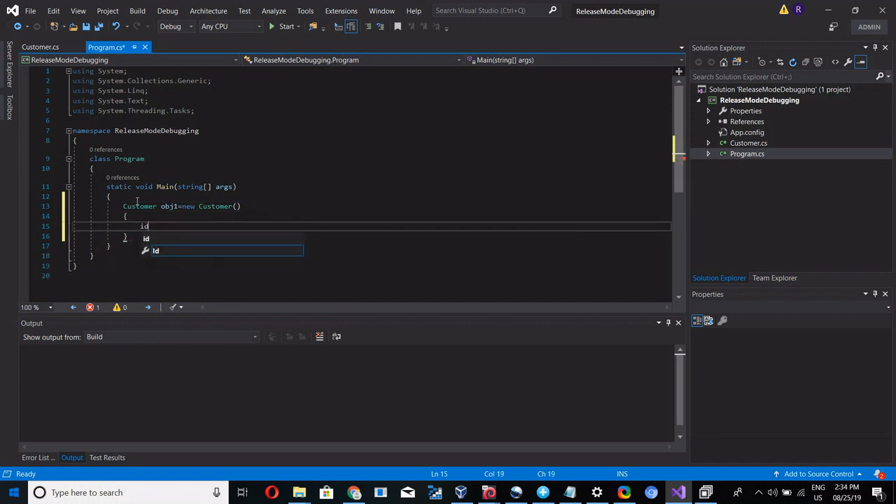
{"action": "type", "text": "Id =1,"}
{"action": "type", "text": "N"}
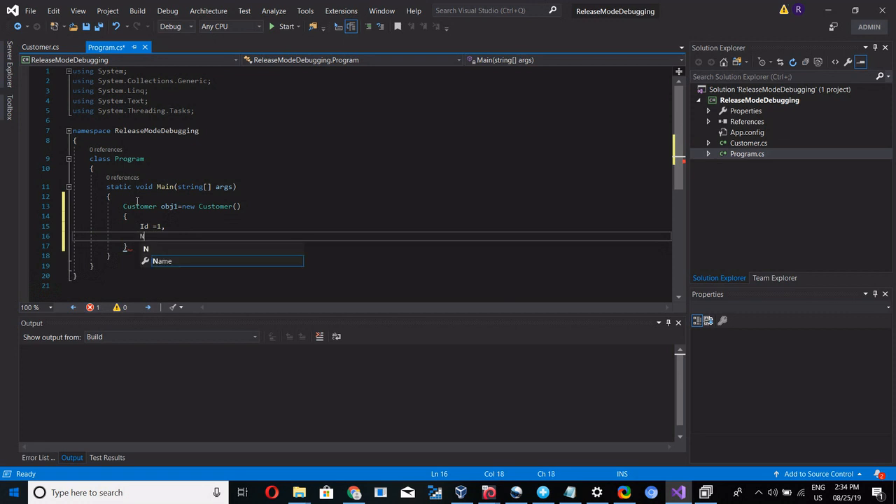
{"action": "type", "text": "Am"}
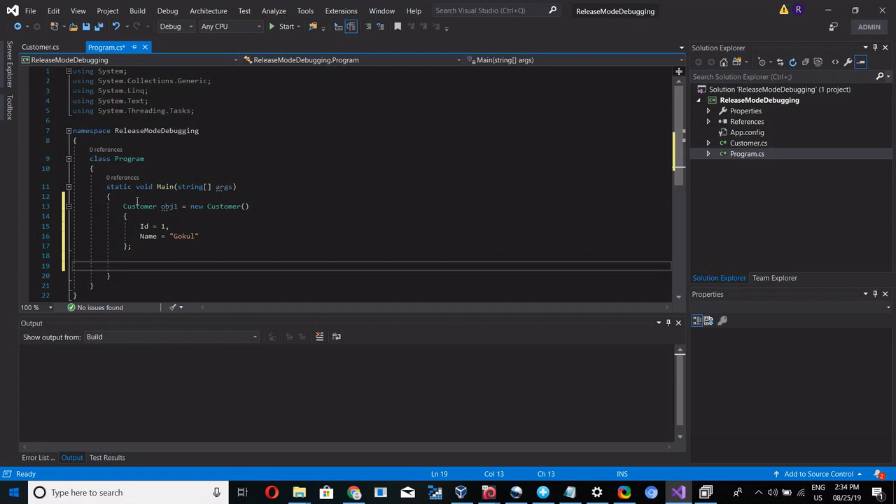
Store obj1.GetFullName() in a var fullName
{"action": "type", "text": "obj1"}
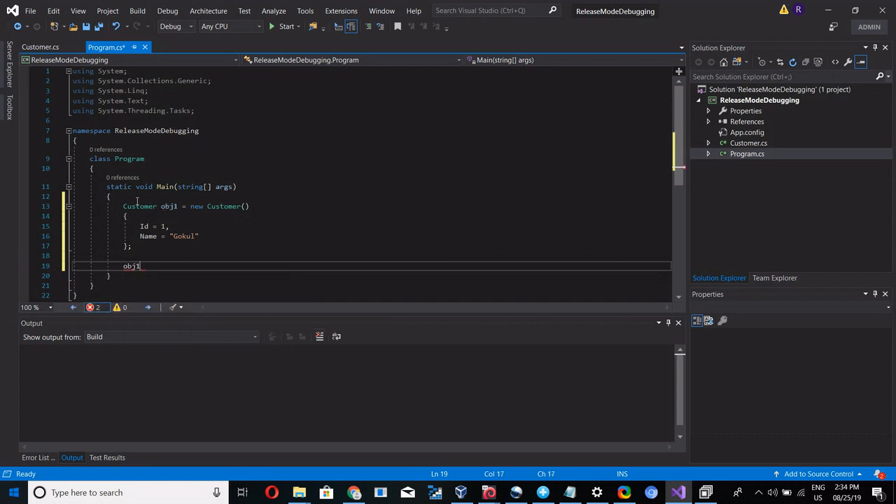
{"action": "type", "text": ".get"}
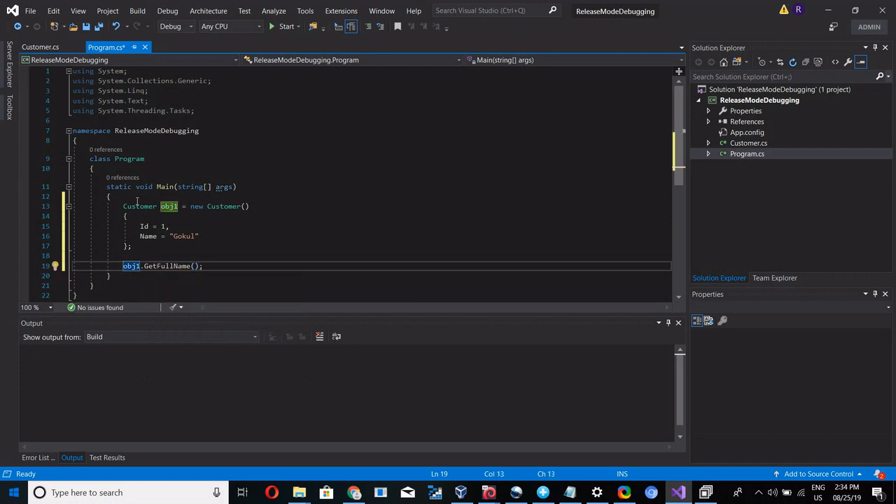
{"action": "type", "text": "var"}
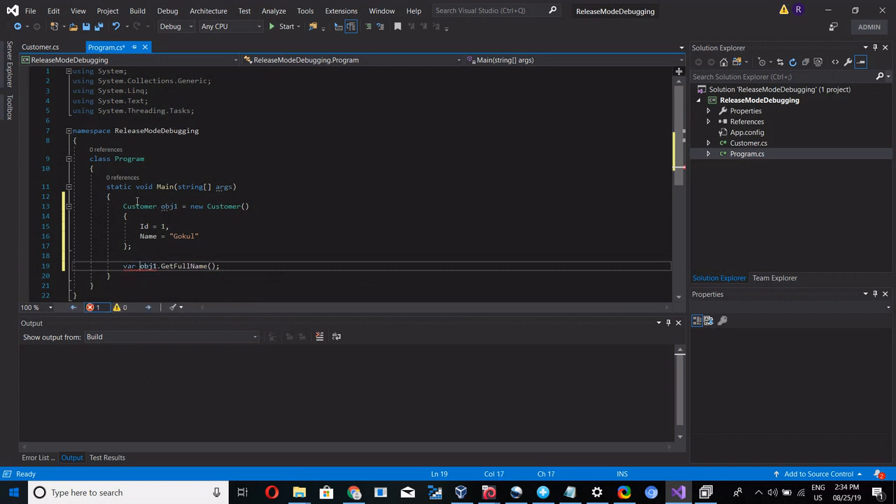
{"action": "type", "text": "fullName ="}
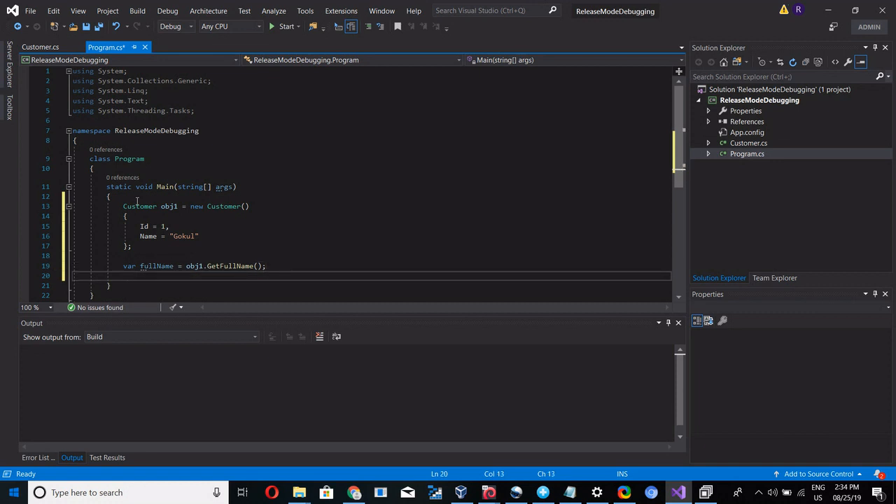
Print $"fullname:{fullName}" with Console.WriteLine, add Console.Read(), and save
{"action": "type", "text": "C"}
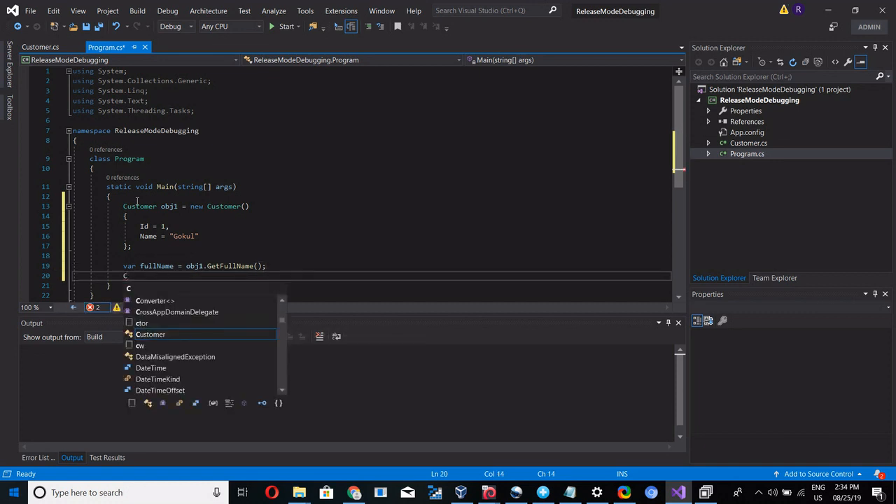
{"action": "type", "text": "onsole.W"}
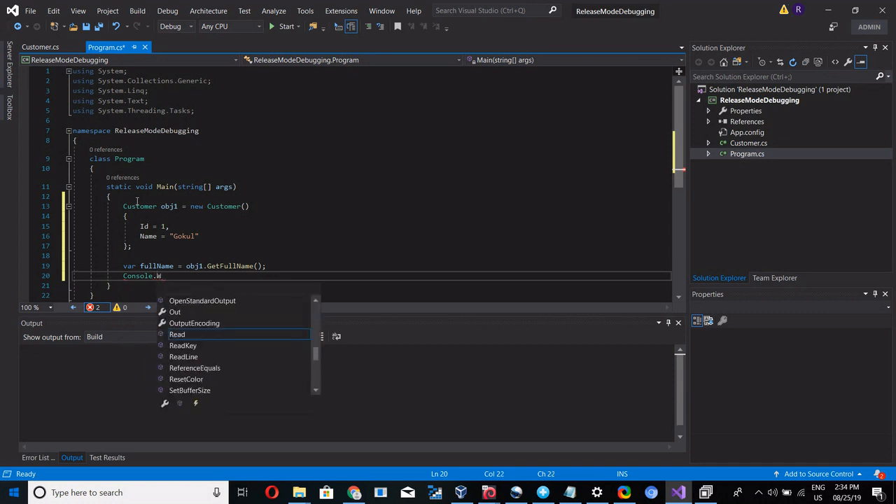
{"action": "type", "text": "riteLine"}
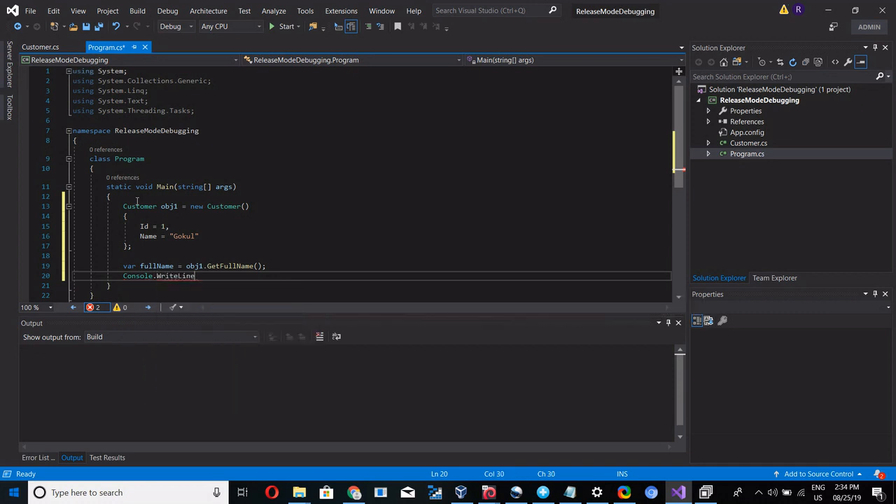
{"action": "type", "text": "(fullName"}
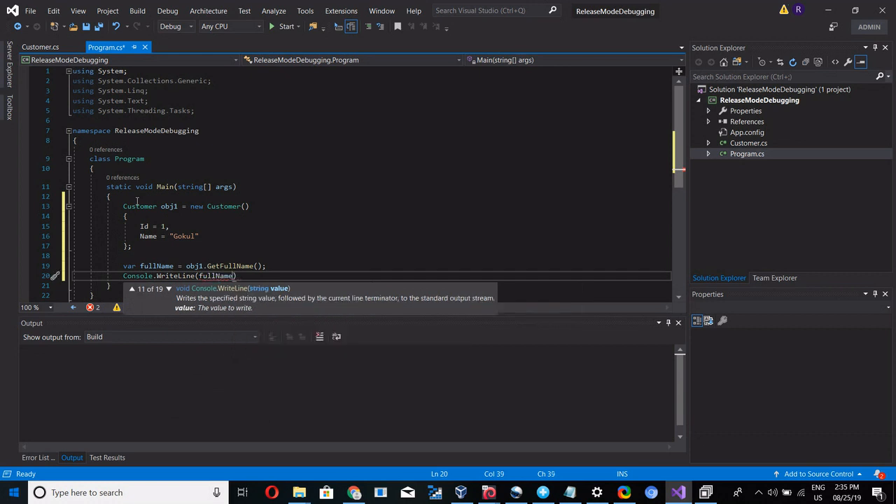
{"action": "type", "text": ");"}
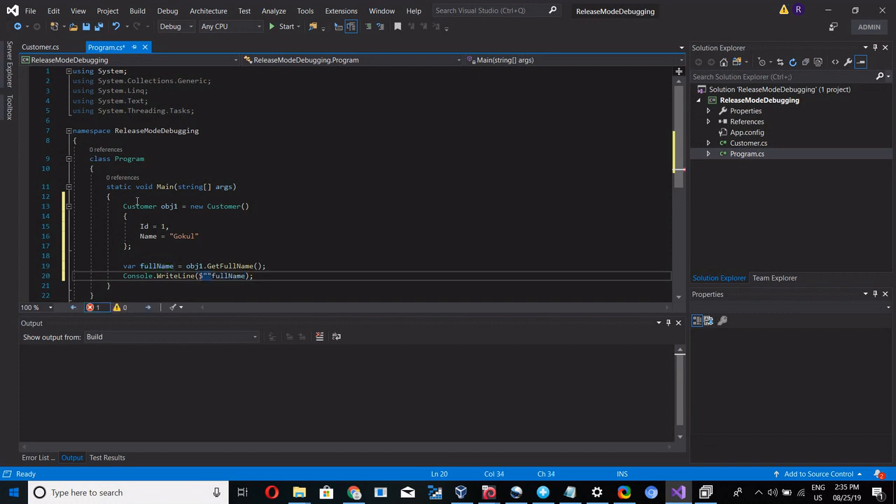
{"action": "type", "text": "fullname:"}
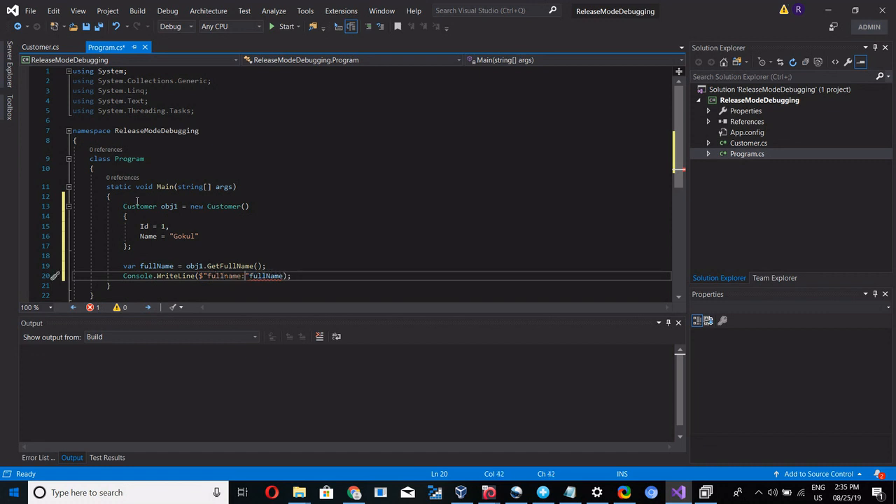
{"action": "type", "text": "{fulln"}
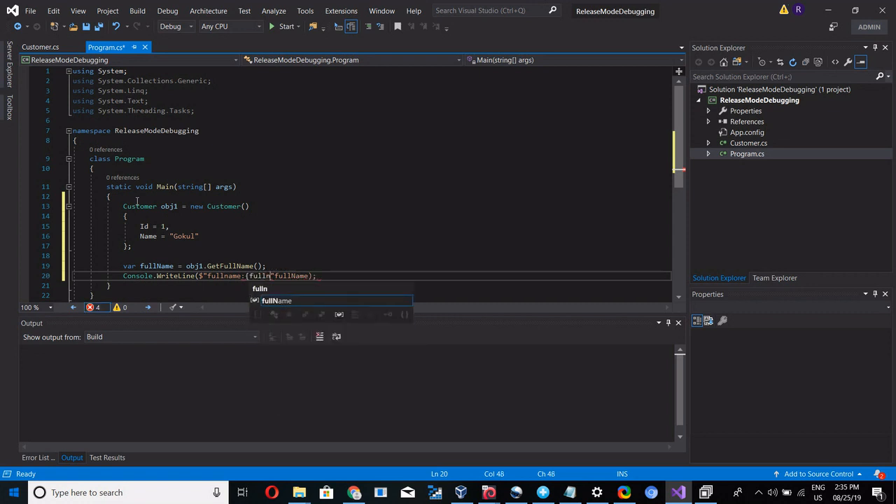
{"action": "key", "text": "Tab"}
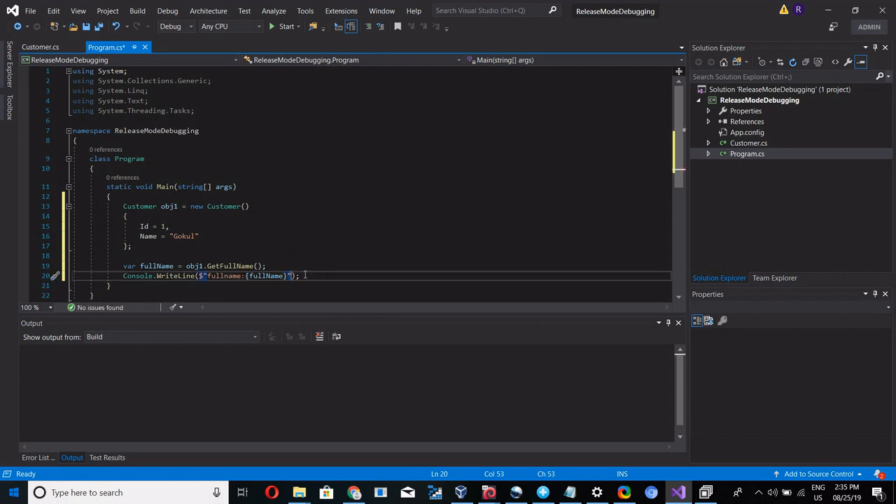
{"action": "key", "text": "Ctrl+S"}
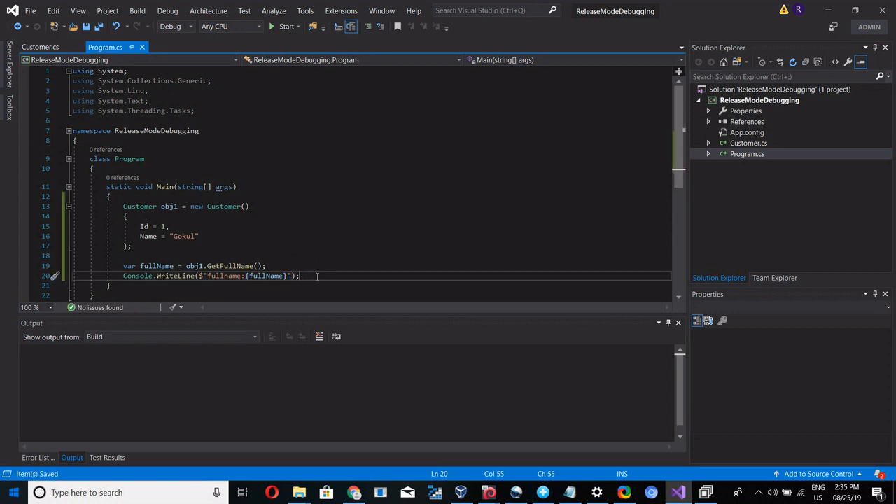
{"action": "type", "text": "Console."}
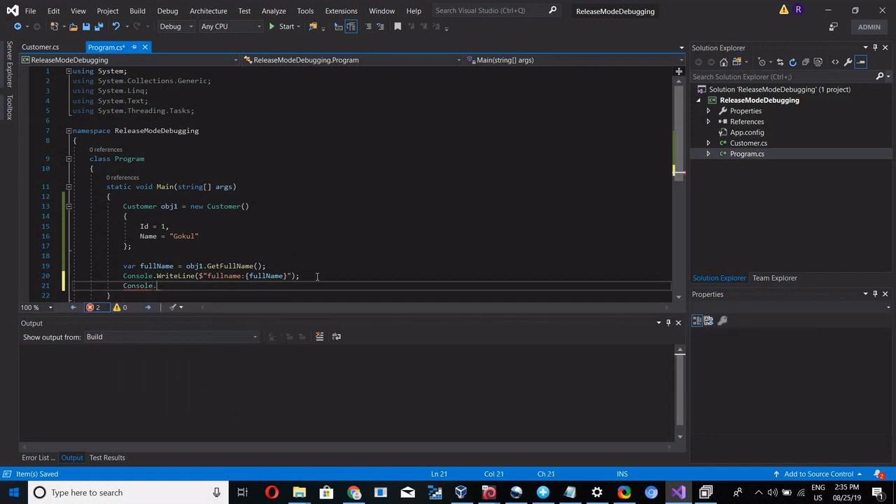
{"action": "type", "text": "read"}
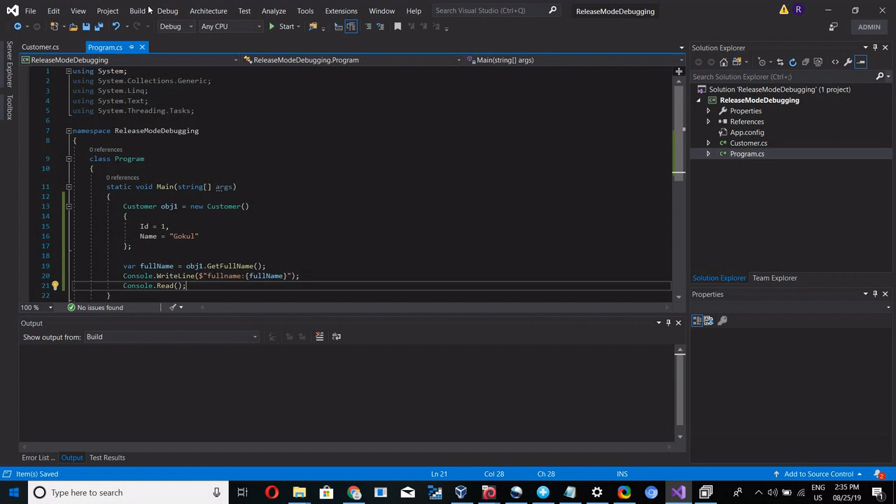
Switch the solution configuration to Release and build it
{"action": "left_click", "coordinate": [181, 27]}
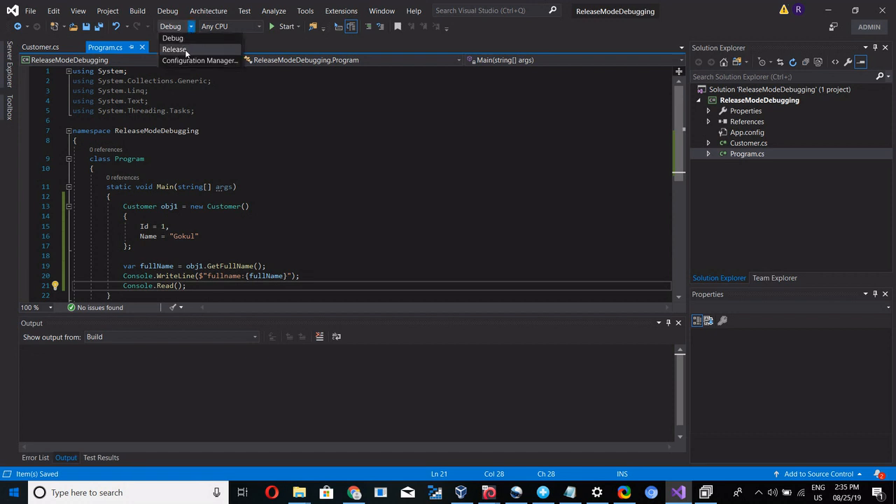
{"action": "left_click", "coordinate": [137, 11]}
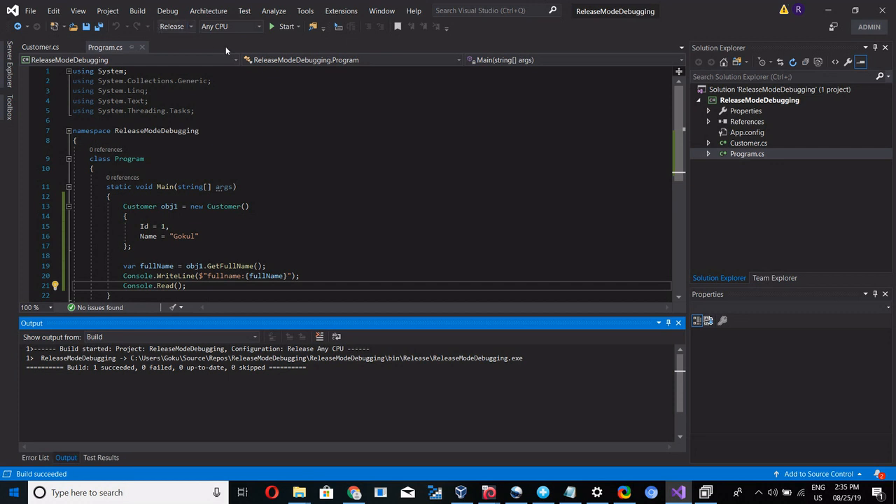
{"action": "mouse_move", "coordinate": [331, 112]}
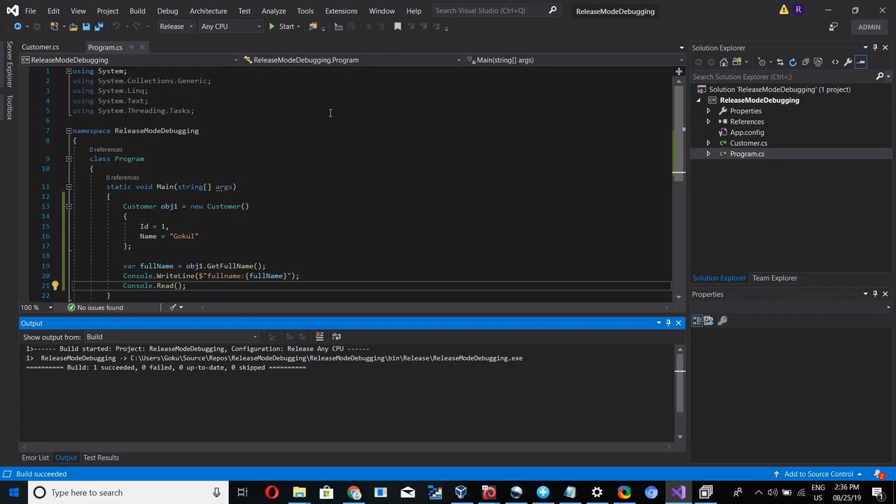
{"action": "mouse_move", "coordinate": [644, 120]}
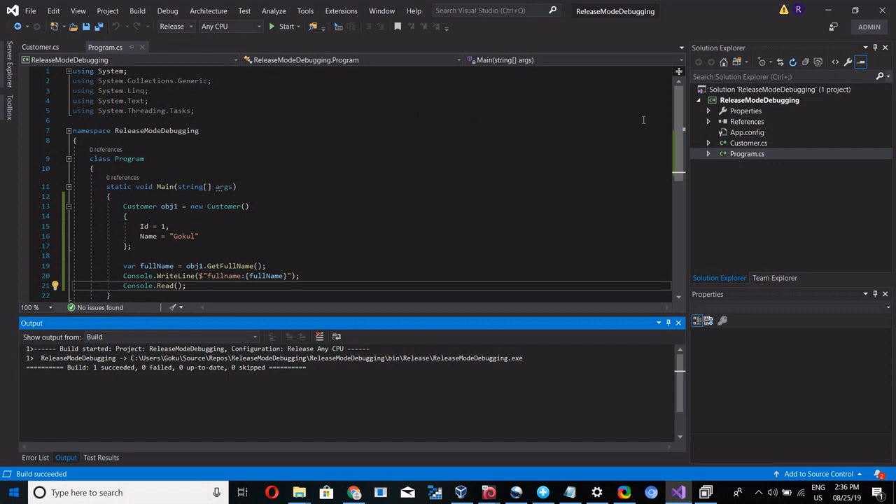
Open the project folder in File Explorer and navigate into bin\Release
{"action": "right_click", "coordinate": [759, 100]}
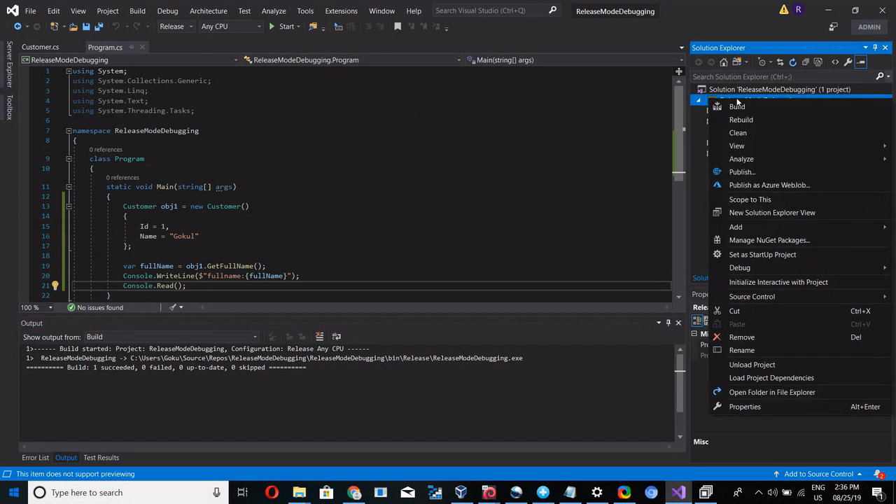
{"action": "left_click", "coordinate": [745, 406]}
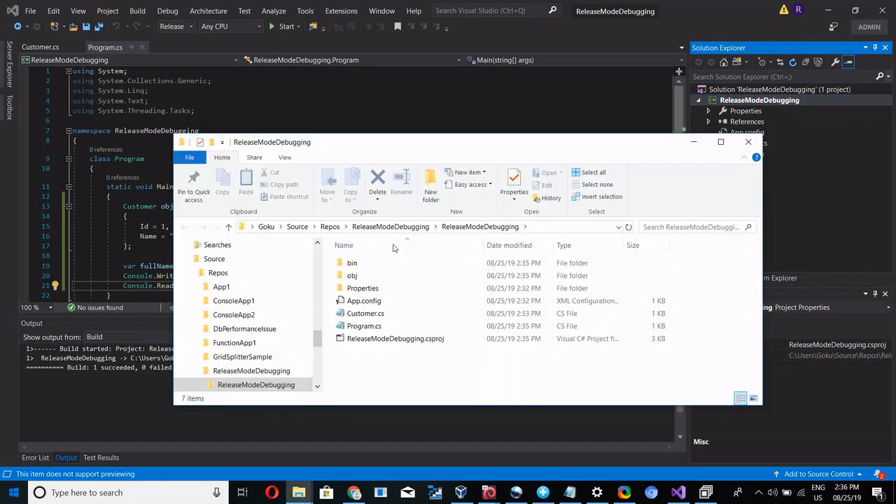
{"action": "double_click", "coordinate": [352, 264]}
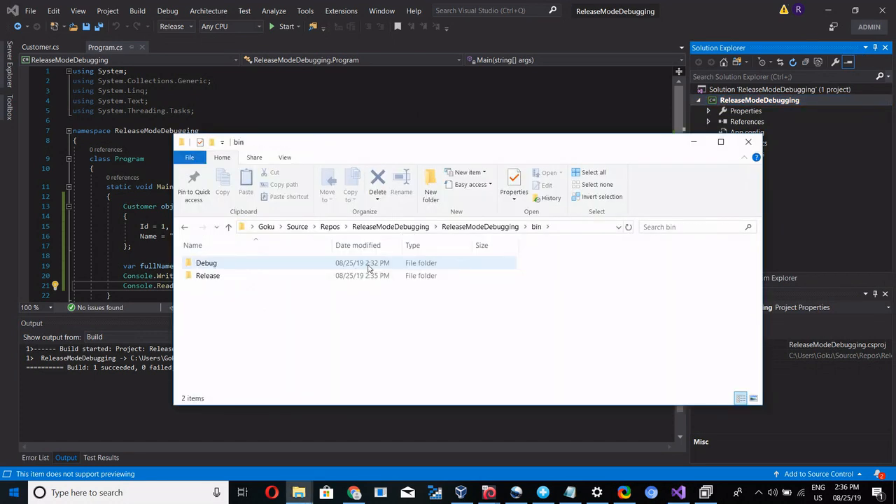
{"action": "double_click", "coordinate": [207, 274]}
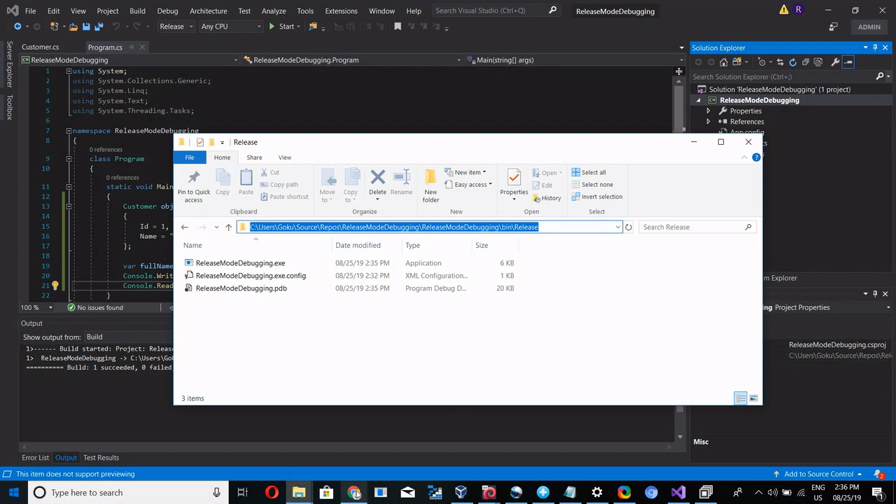
Search Google for dnSpy and open its GitHub releases page in a new tab, scrolled to Assets
{"action": "left_click", "coordinate": [354, 493]}
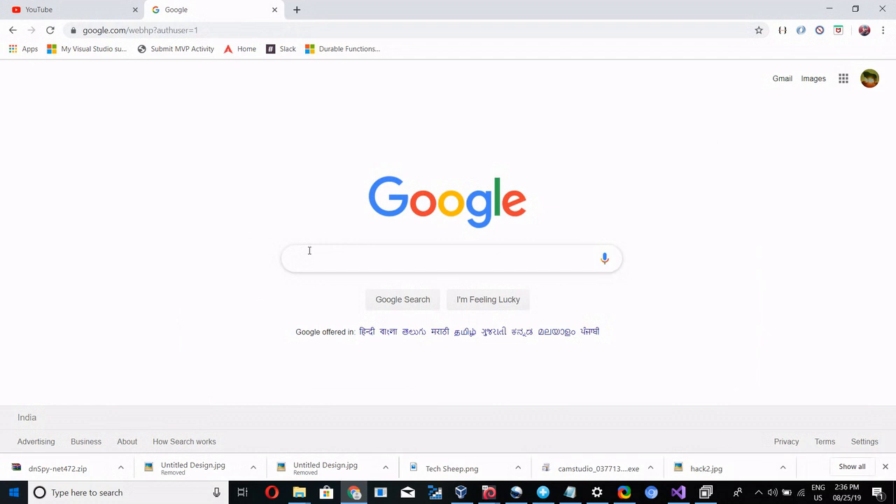
{"action": "type", "text": "d"}
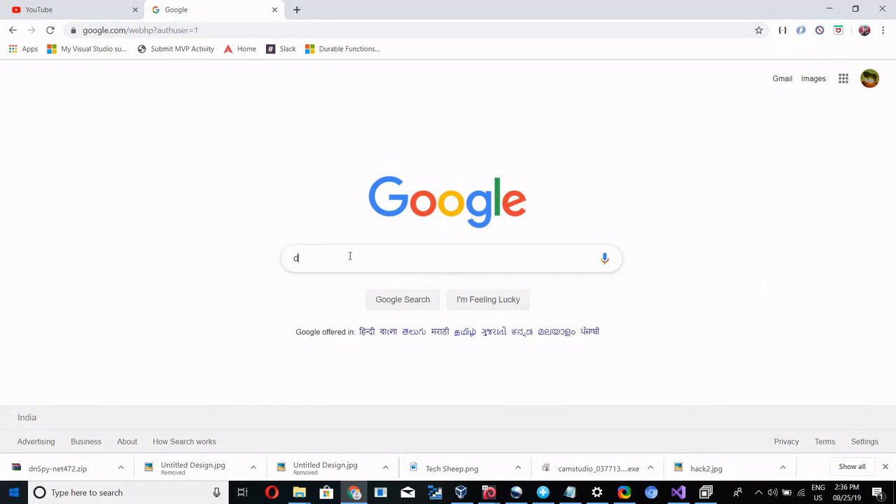
{"action": "type", "text": "nspy download"}
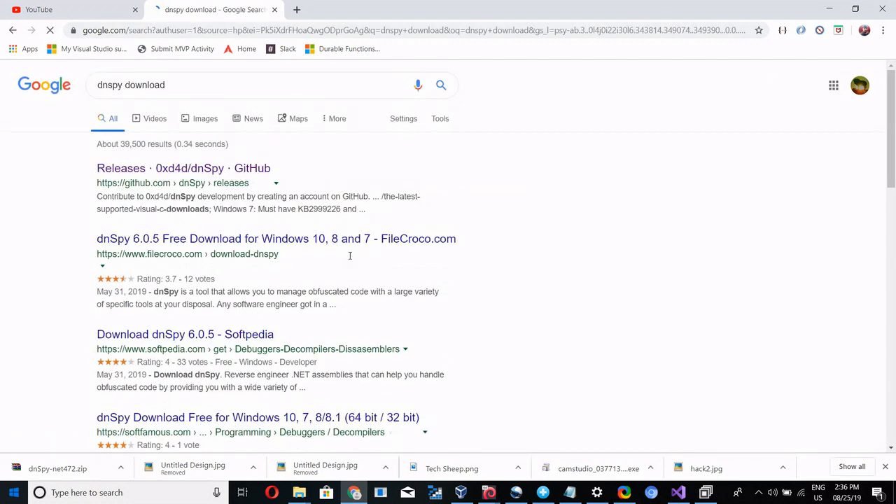
{"action": "mouse_move", "coordinate": [210, 180]}
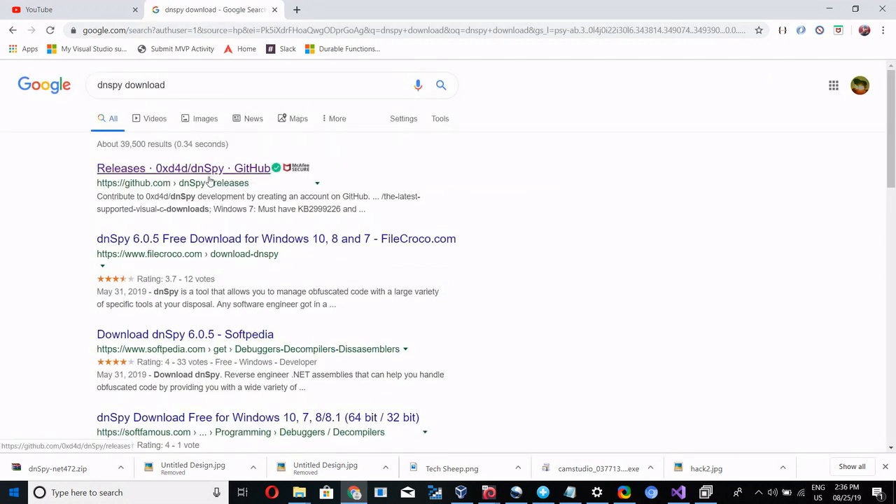
{"action": "right_click", "coordinate": [210, 171]}
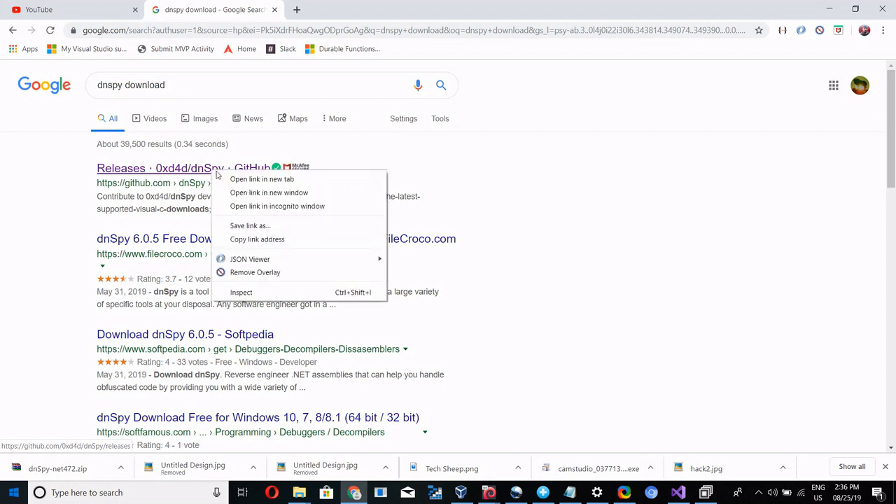
{"action": "left_click", "coordinate": [260, 179]}
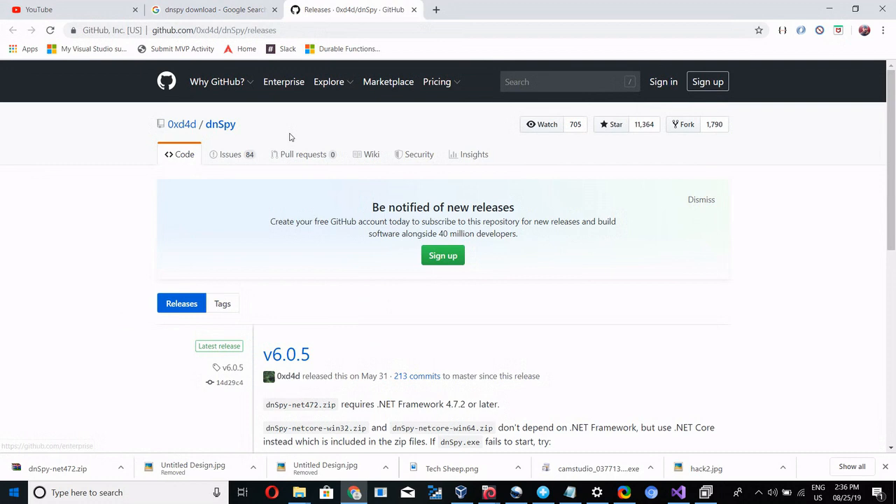
{"action": "scroll", "scroll_direction": "down", "scroll_amount": 3}
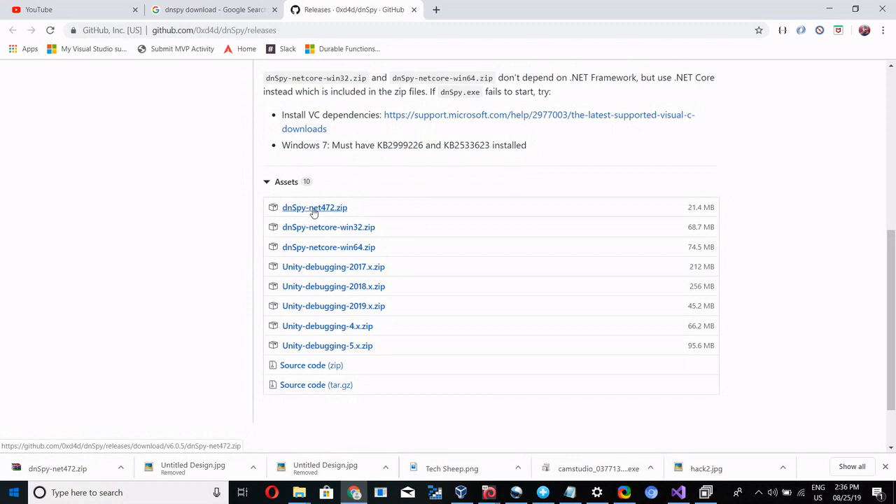
{"action": "mouse_move", "coordinate": [323, 231]}
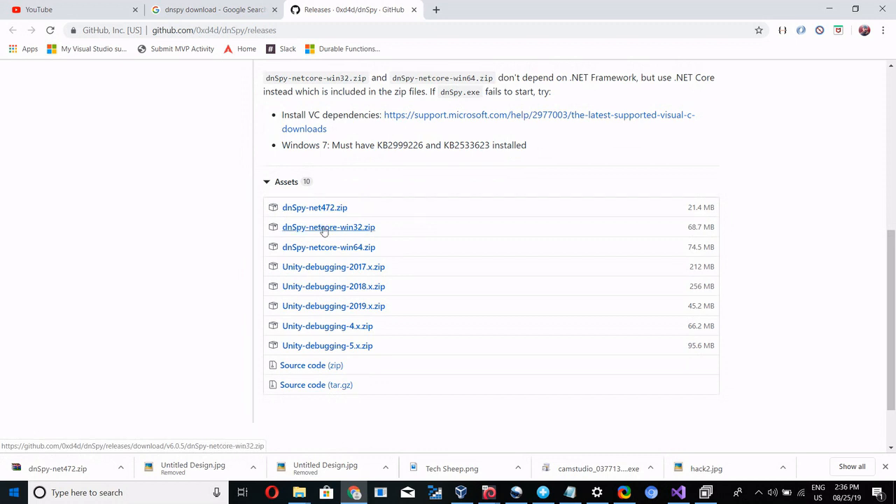
{"action": "mouse_move", "coordinate": [325, 241]}
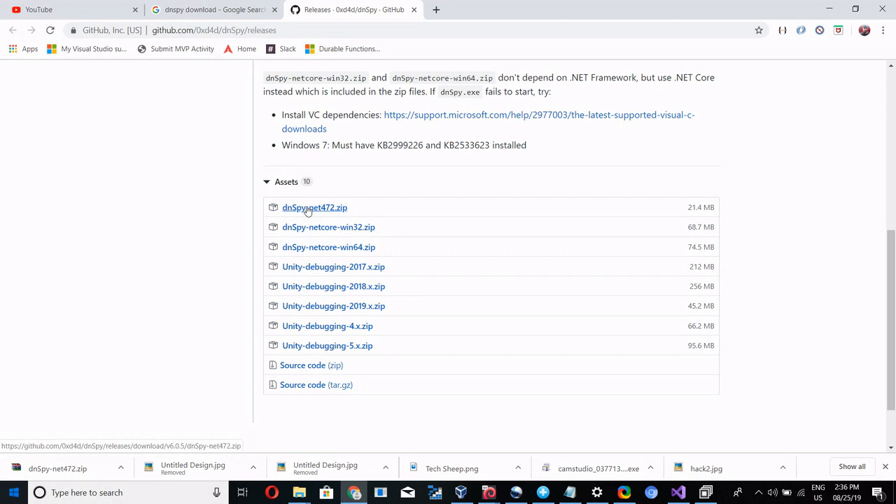
{"action": "mouse_move", "coordinate": [304, 216]}
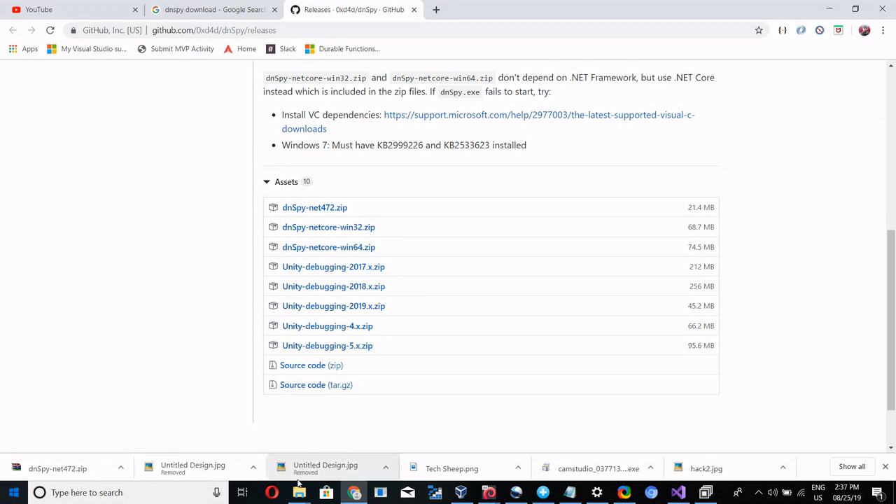
Show the extracted dnSpy-net472 folder's contents and locate dnSpy-x86.exe among its 144 items
{"action": "left_click", "coordinate": [300, 493]}
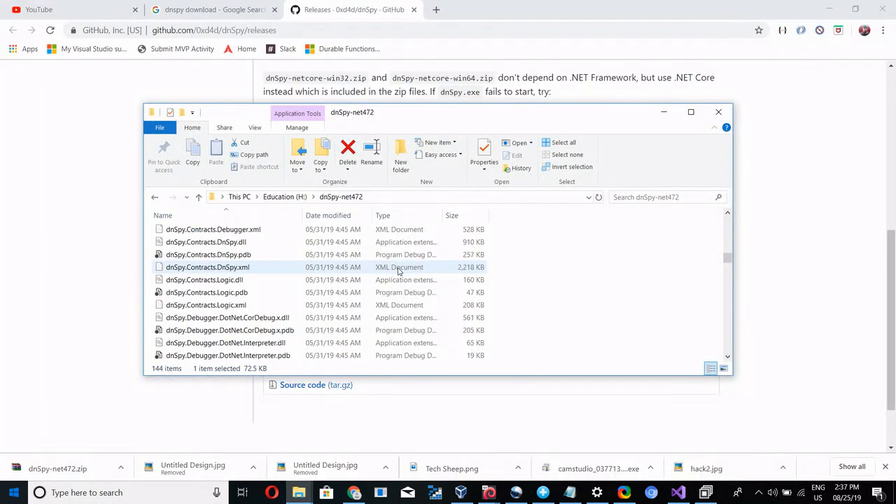
{"action": "scroll", "scroll_direction": "down", "scroll_amount": 3}
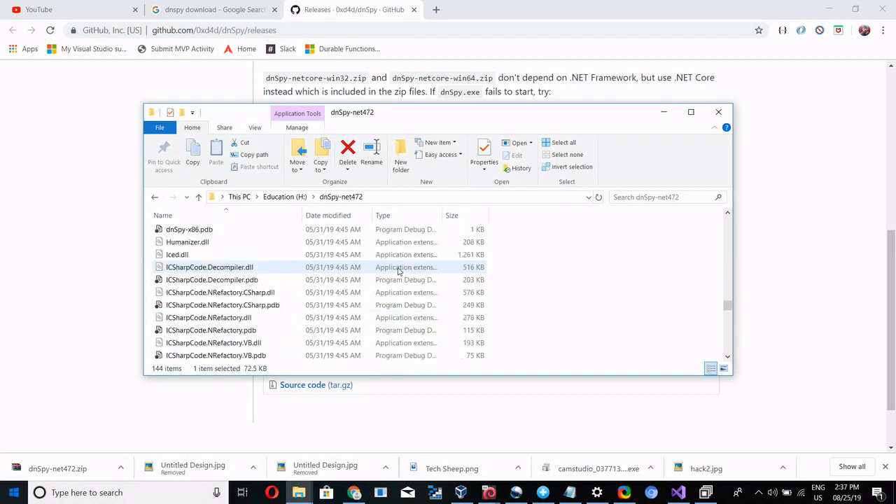
{"action": "scroll", "scroll_direction": "down", "scroll_amount": 3}
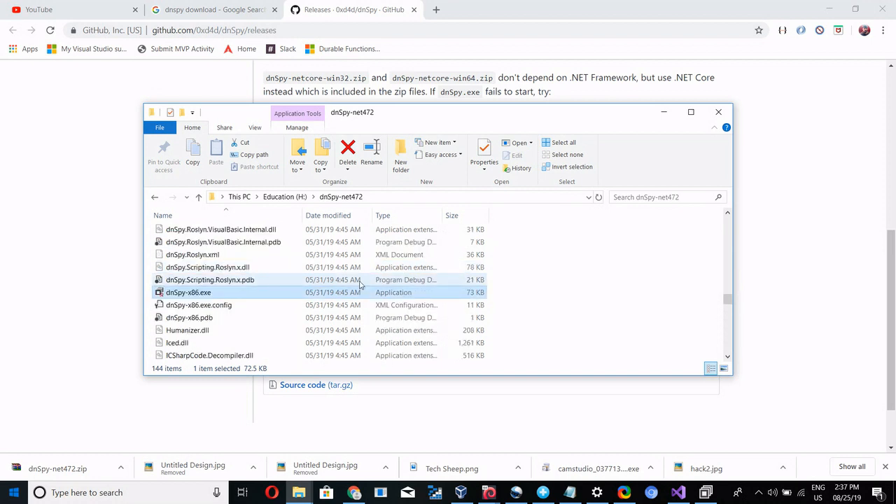
{"action": "mouse_move", "coordinate": [185, 298]}
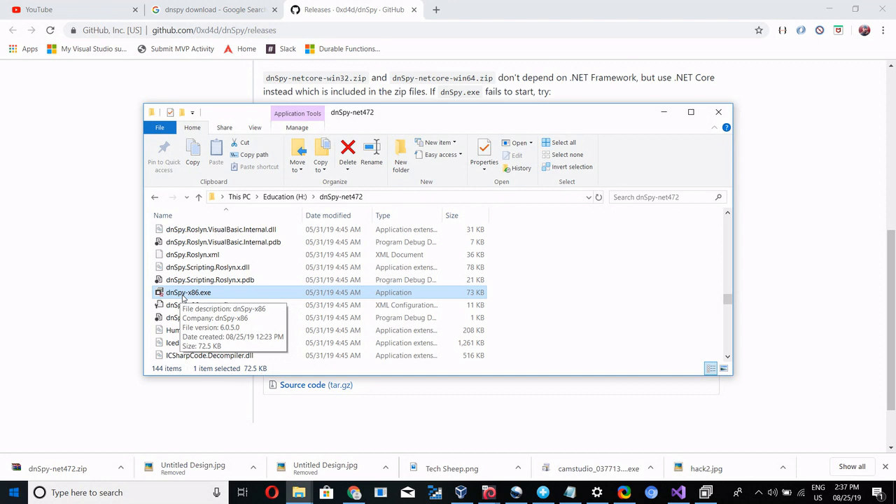
{"action": "mouse_move", "coordinate": [252, 280]}
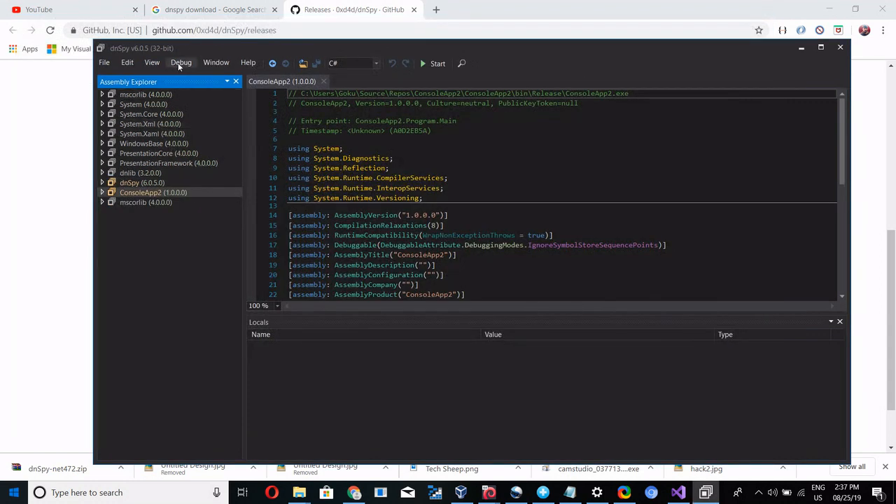
Launch a dnSpy debug session on bin\Release\ReleaseModeDebugging.exe, pausing at Main's entry point
{"action": "left_click", "coordinate": [180, 61]}
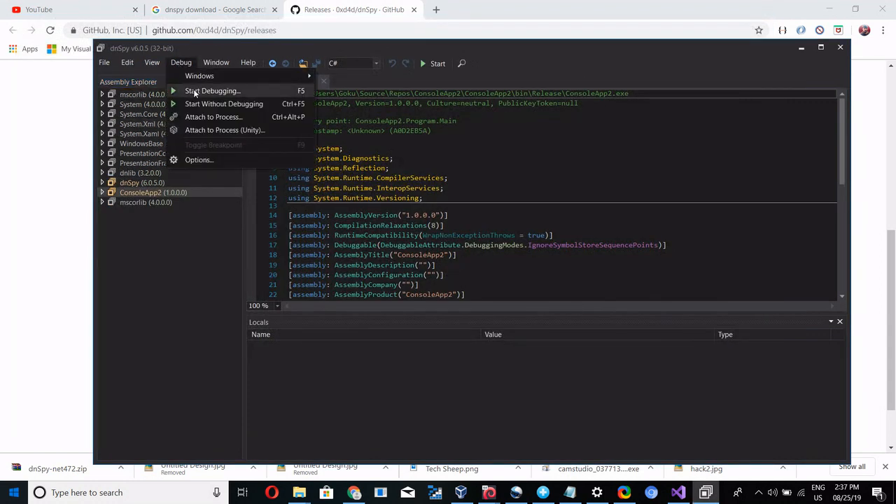
{"action": "left_click", "coordinate": [212, 89]}
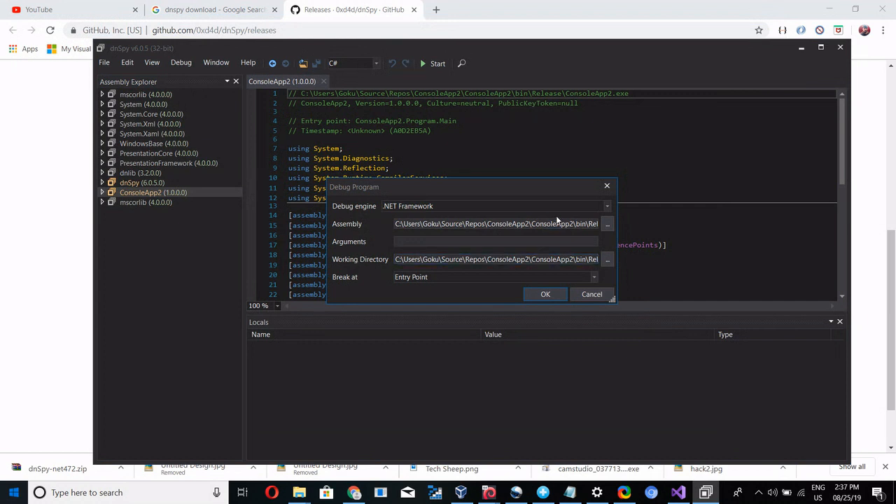
{"action": "left_click", "coordinate": [495, 224]}
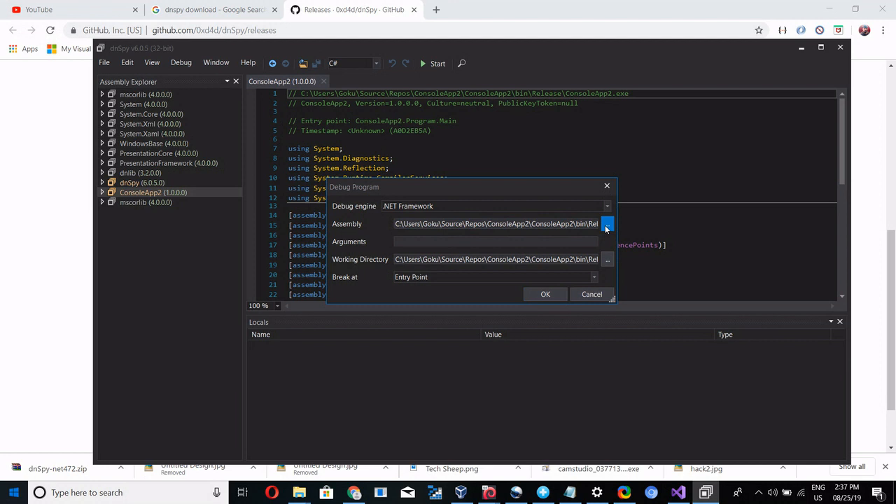
{"action": "left_click", "coordinate": [608, 224]}
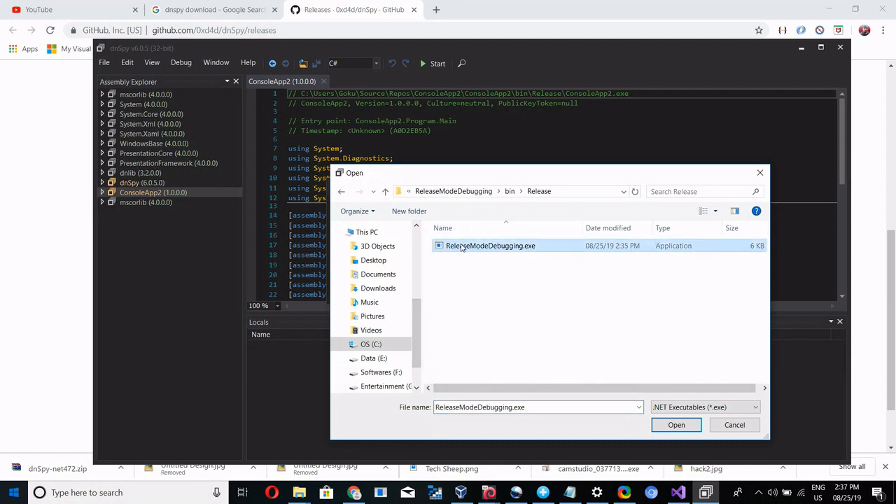
{"action": "left_click", "coordinate": [677, 424]}
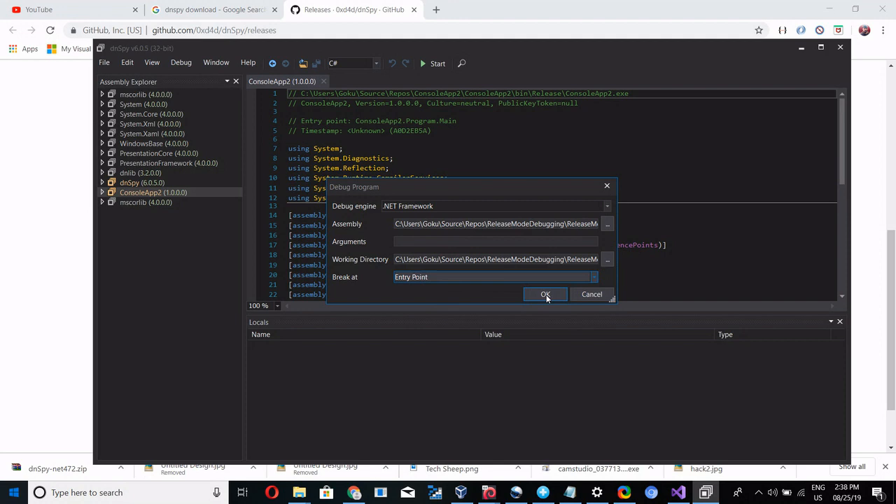
{"action": "left_click", "coordinate": [544, 294]}
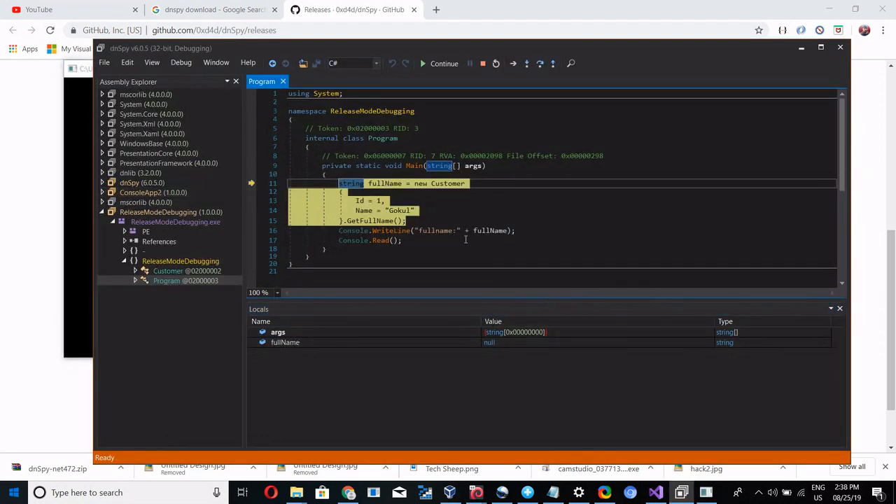
{"action": "mouse_move", "coordinate": [352, 184]}
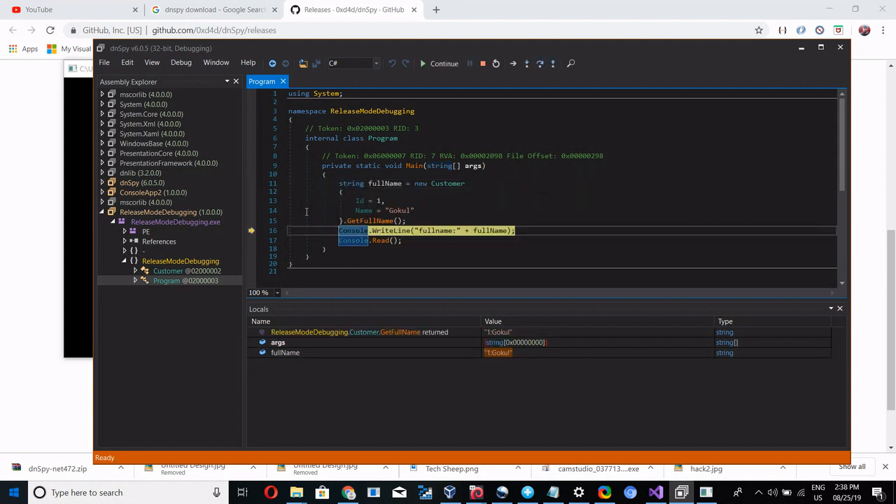
{"action": "mouse_move", "coordinate": [426, 243]}
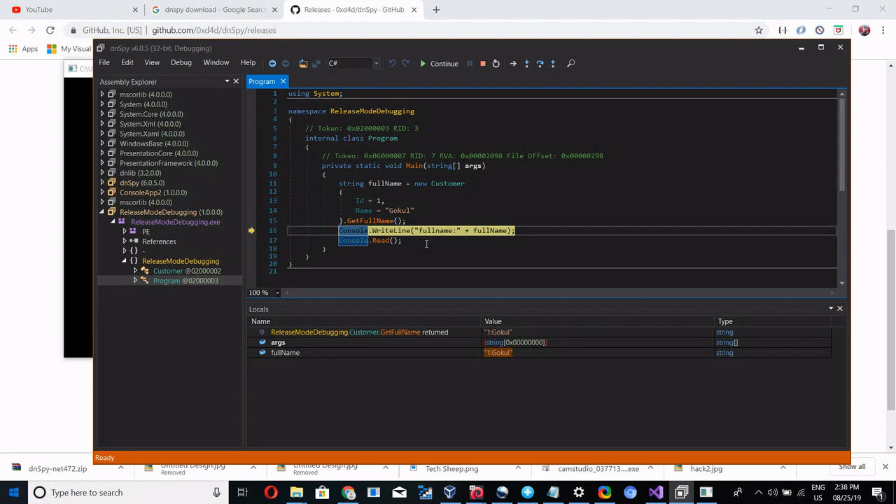
{"action": "mouse_move", "coordinate": [282, 440]}
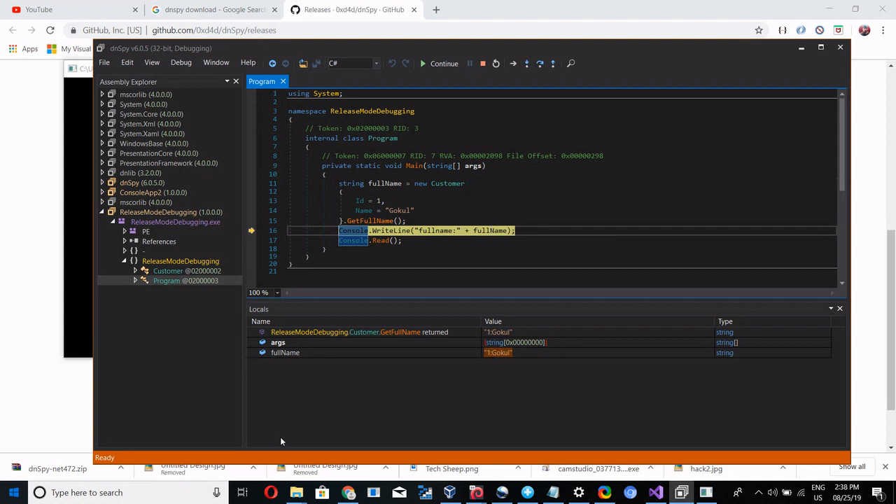
{"action": "mouse_move", "coordinate": [443, 364]}
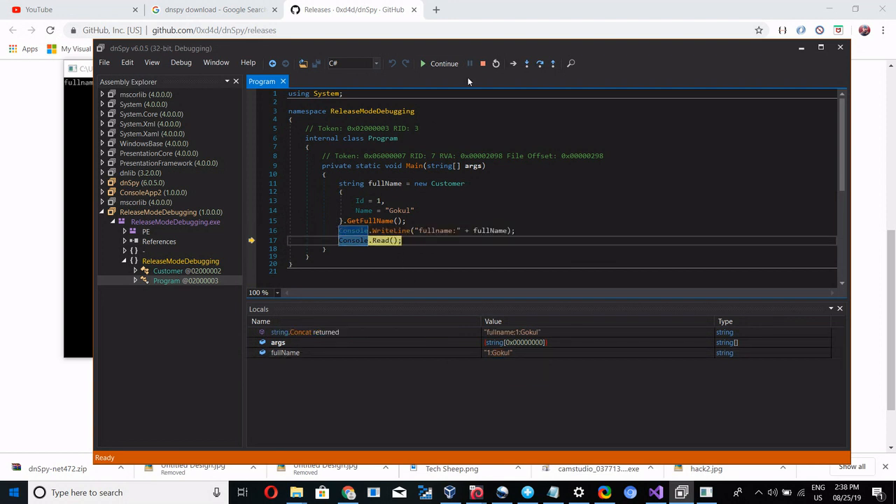
{"action": "mouse_move", "coordinate": [443, 64]}
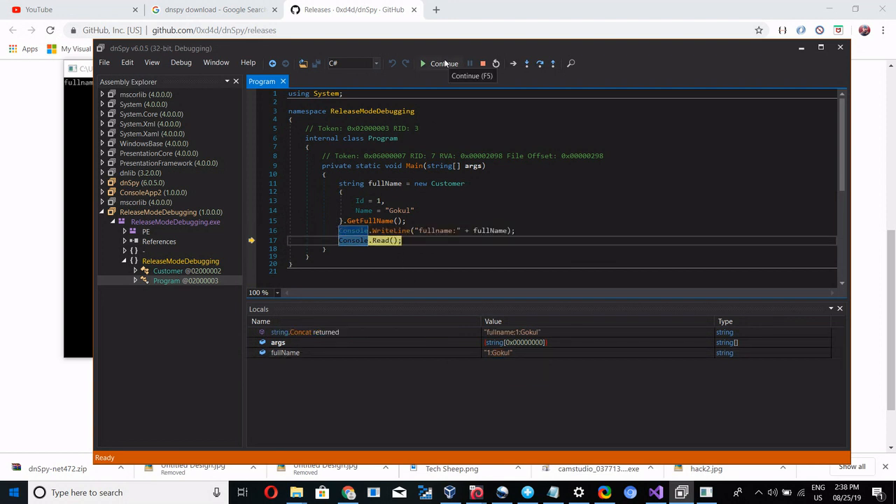
Resume the program with Continue after fullName shows "1 Gokul" in Locals
{"action": "left_click", "coordinate": [423, 63]}
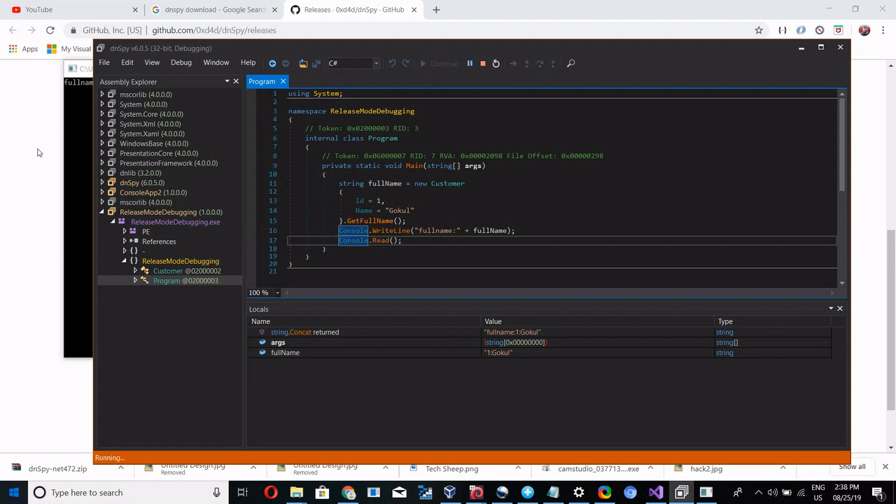